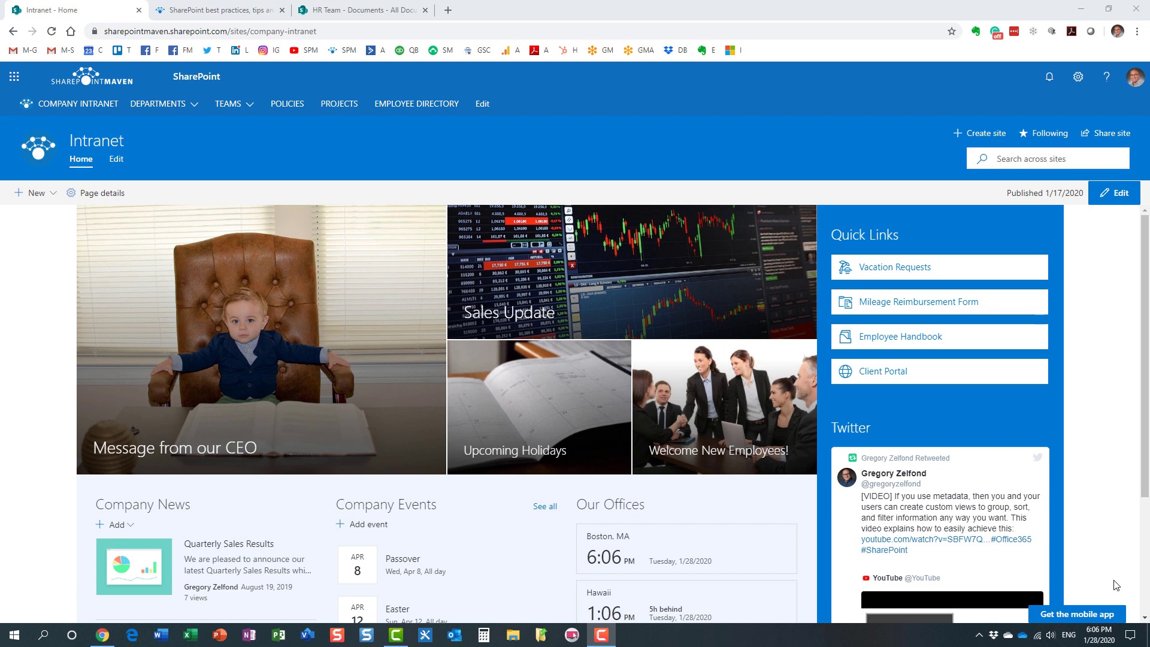
pyautogui.moveTo(631, 375)
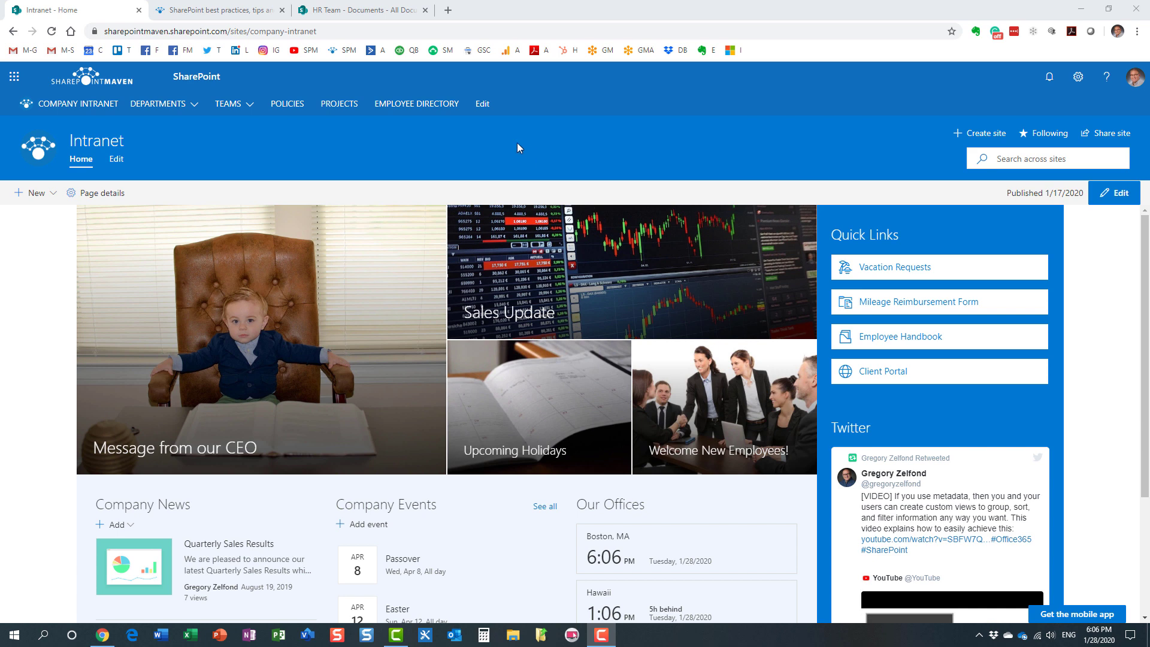
pyautogui.moveTo(566, 154)
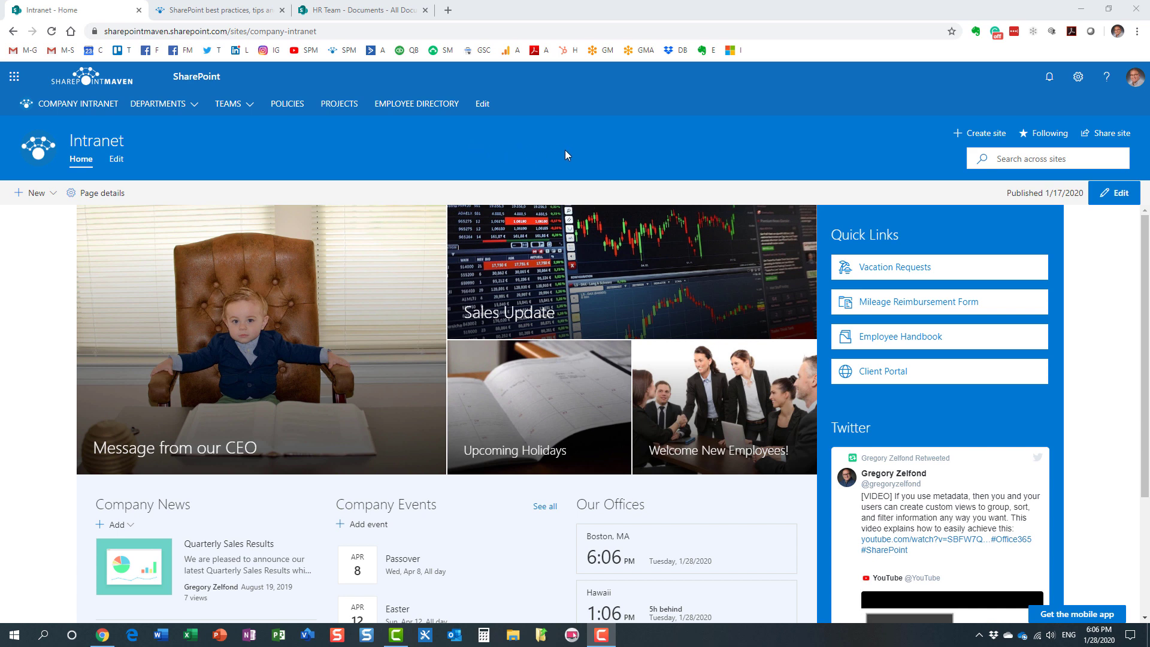
pyautogui.moveTo(561, 190)
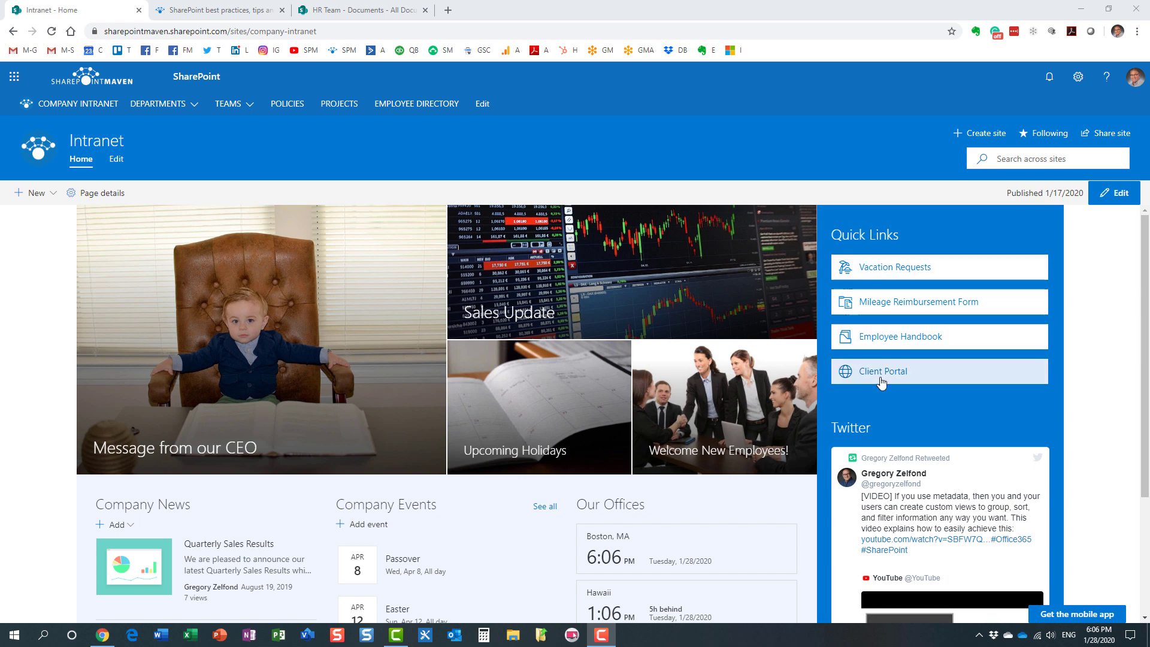
pyautogui.moveTo(874, 292)
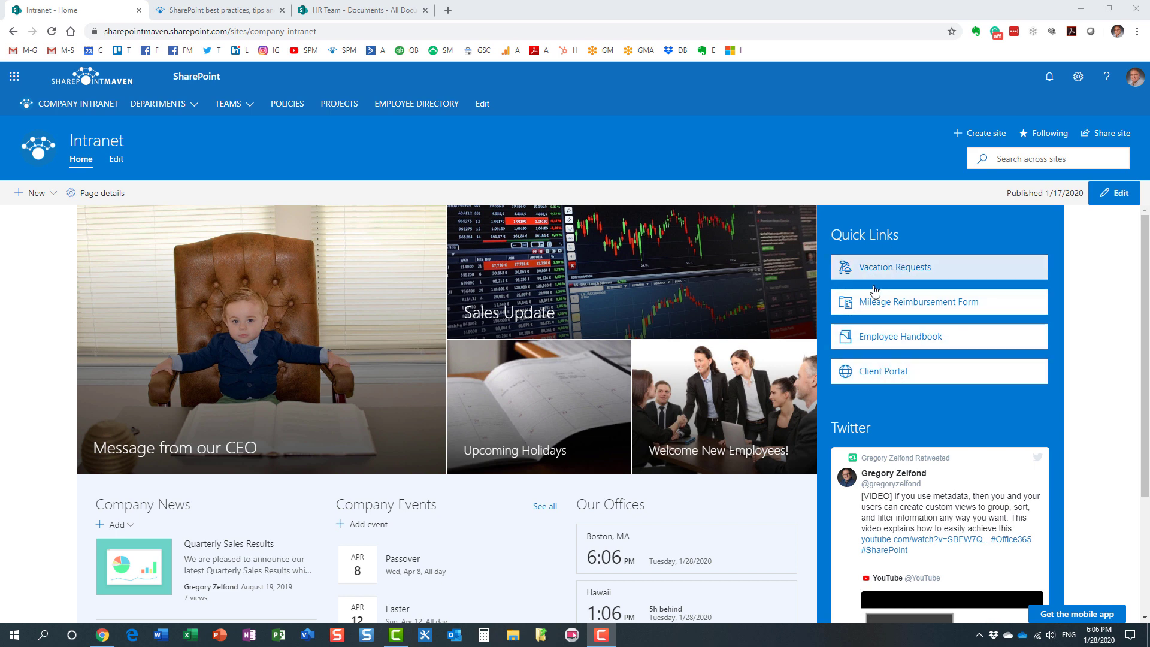
pyautogui.moveTo(707, 367)
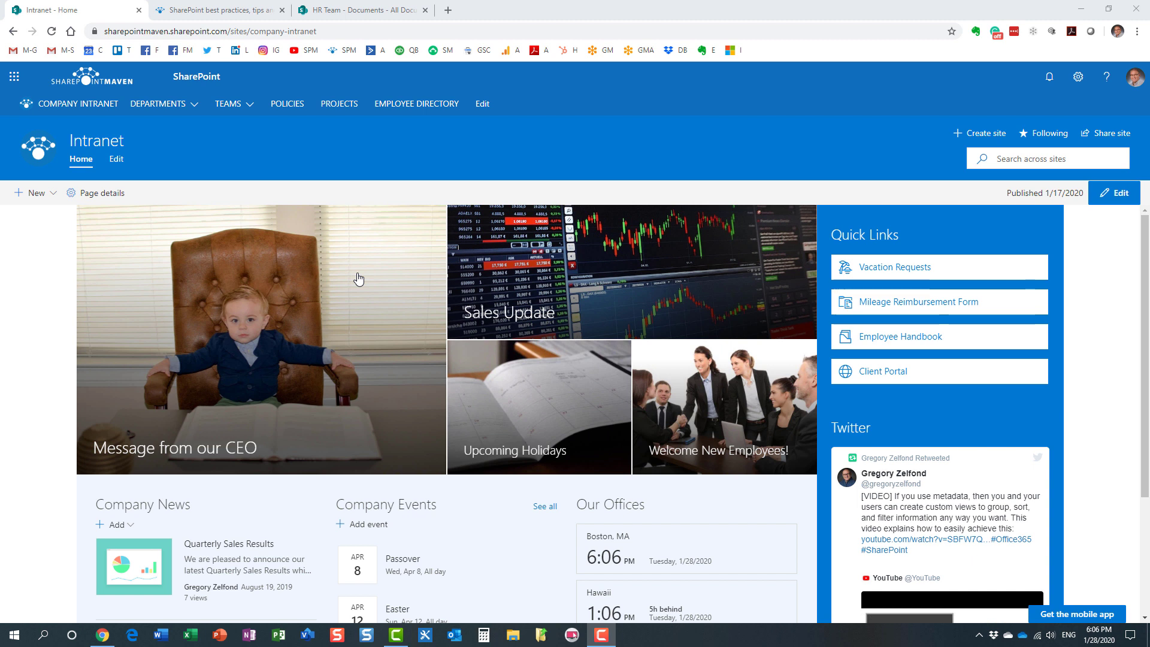
pyautogui.moveTo(453, 311)
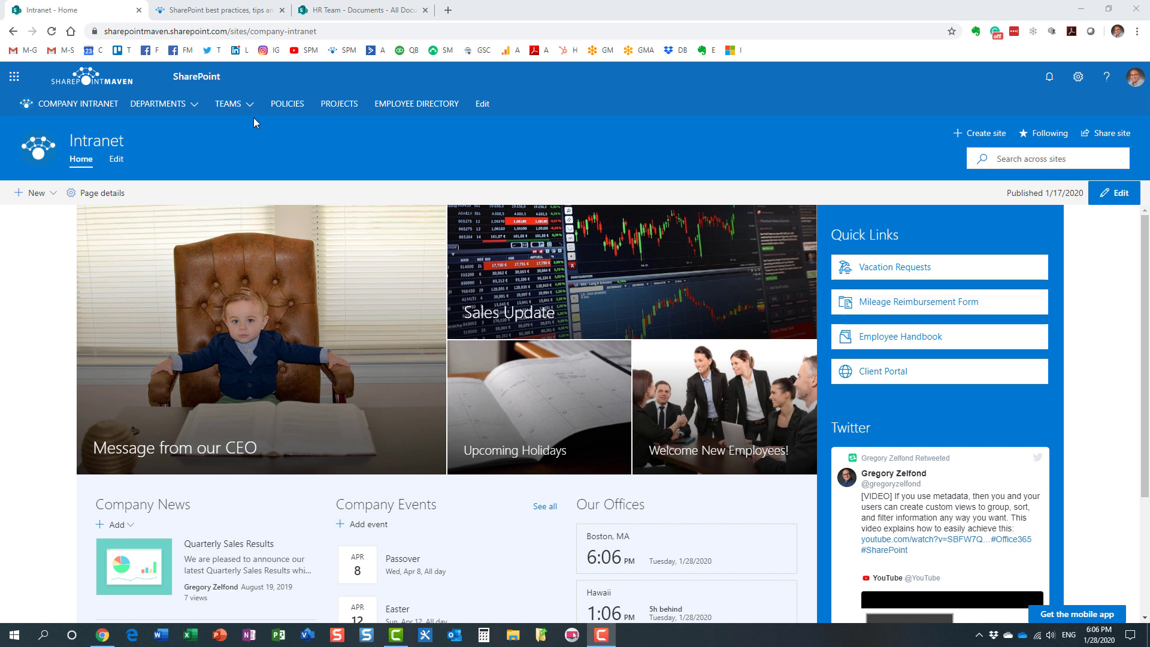
# Step: Switch from the intranet to OneDrive via the Office 365 app launcher
pyautogui.click(158, 103)
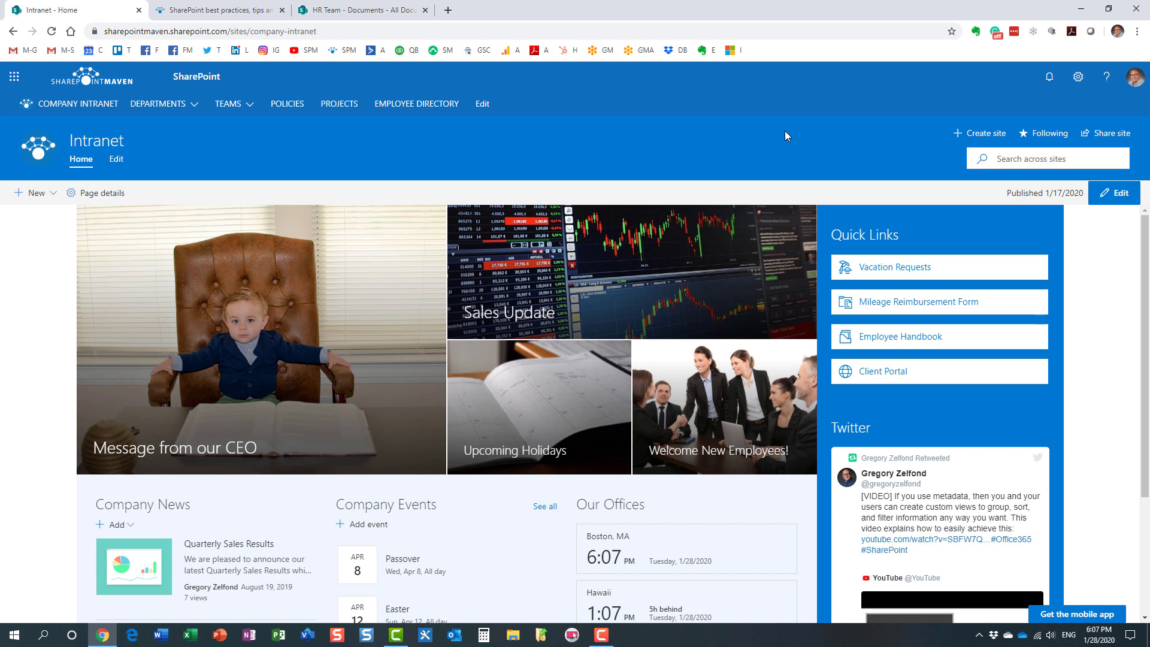
pyautogui.moveTo(781, 140)
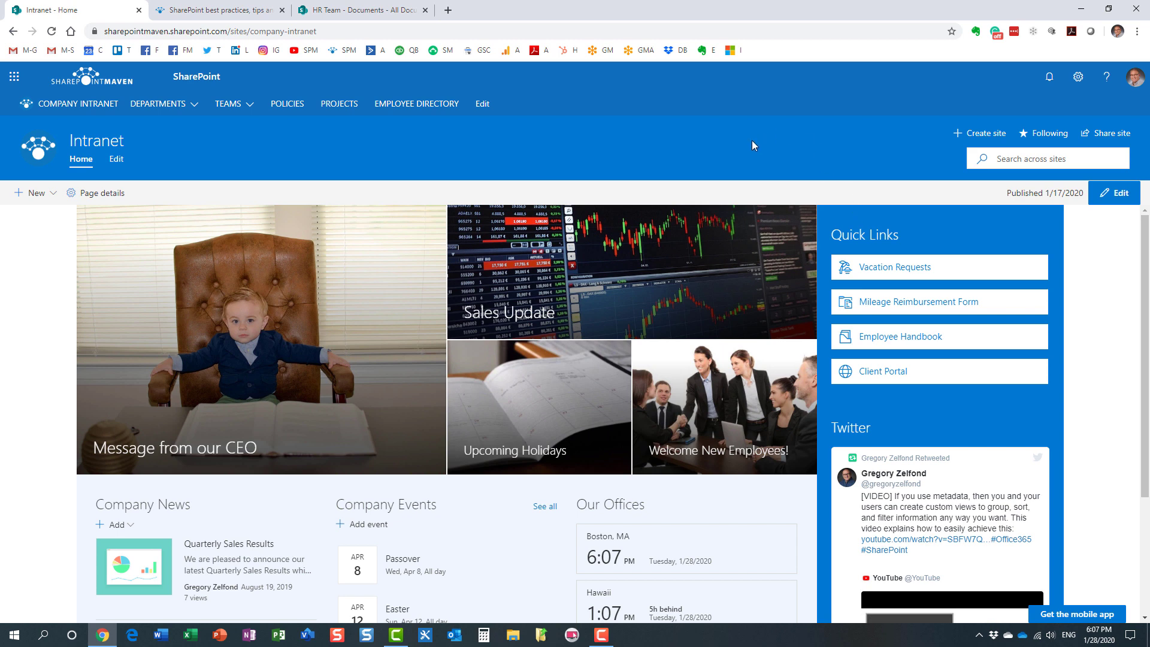
pyautogui.moveTo(860, 231)
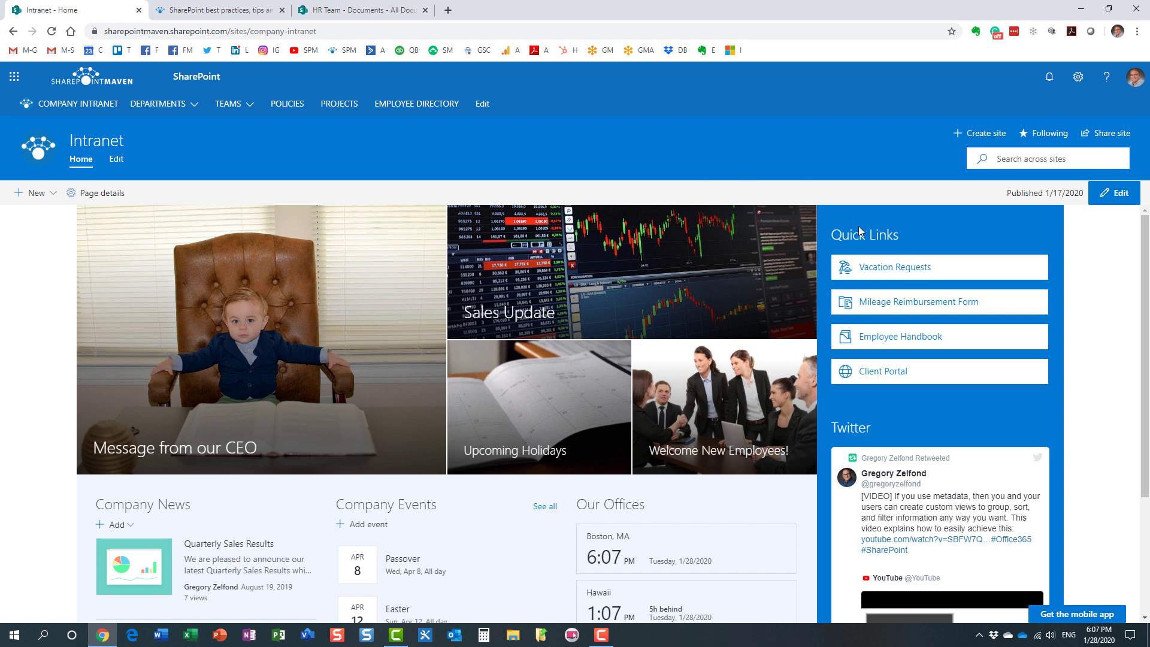
pyautogui.moveTo(869, 286)
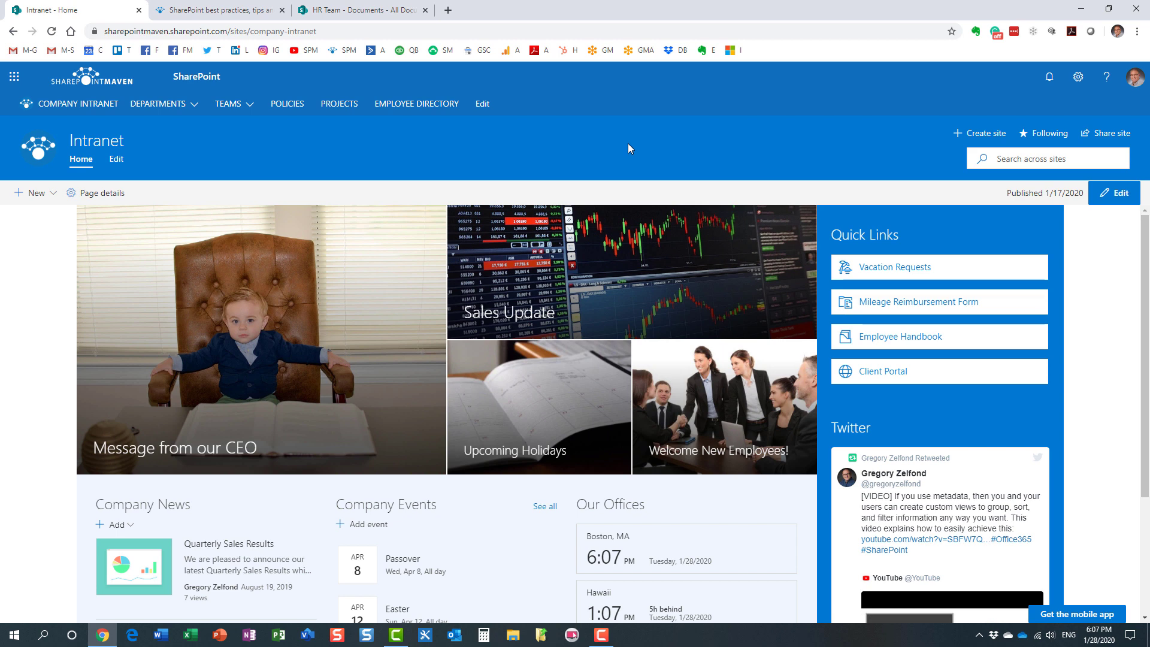
pyautogui.moveTo(286, 143)
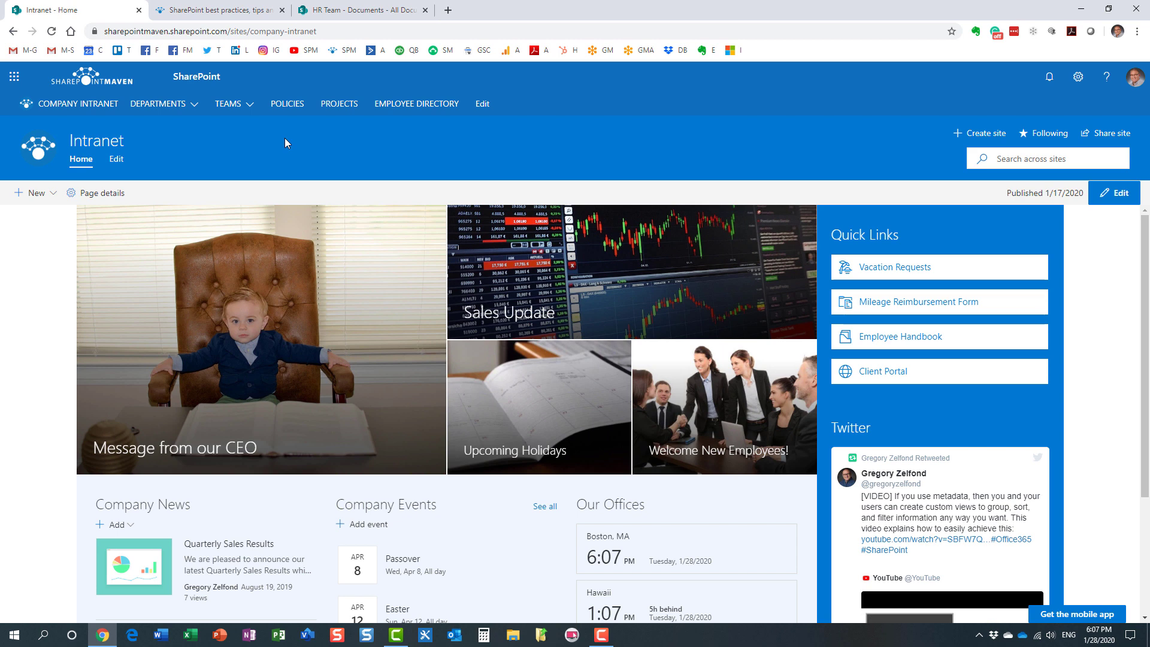
pyautogui.moveTo(270, 151)
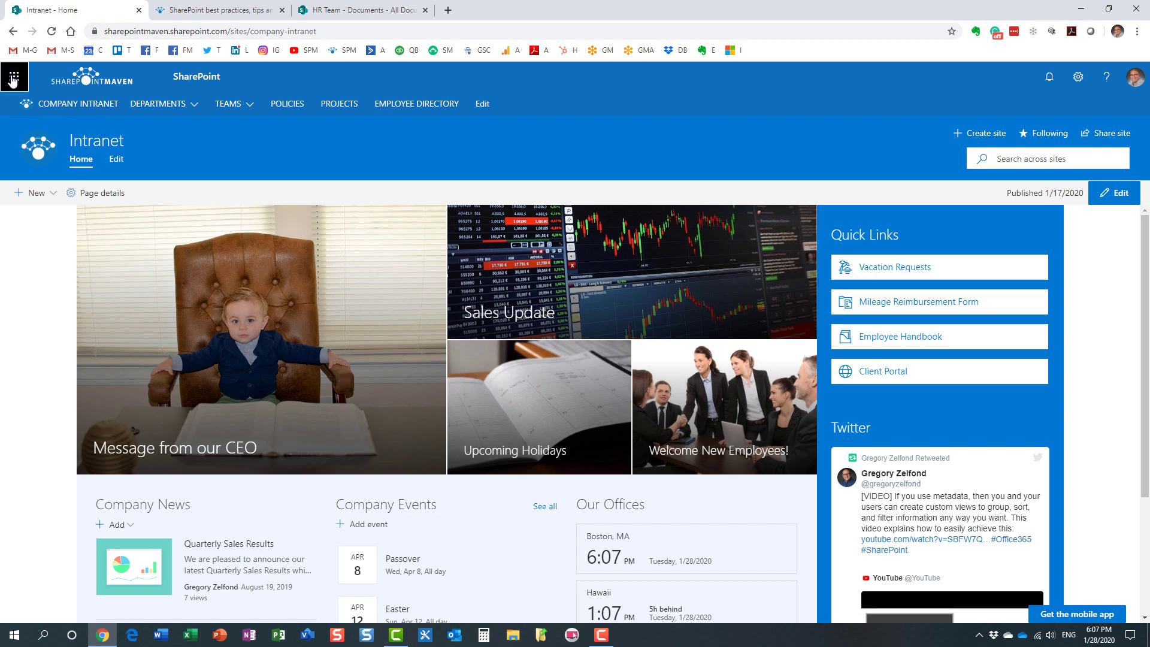
pyautogui.click(14, 77)
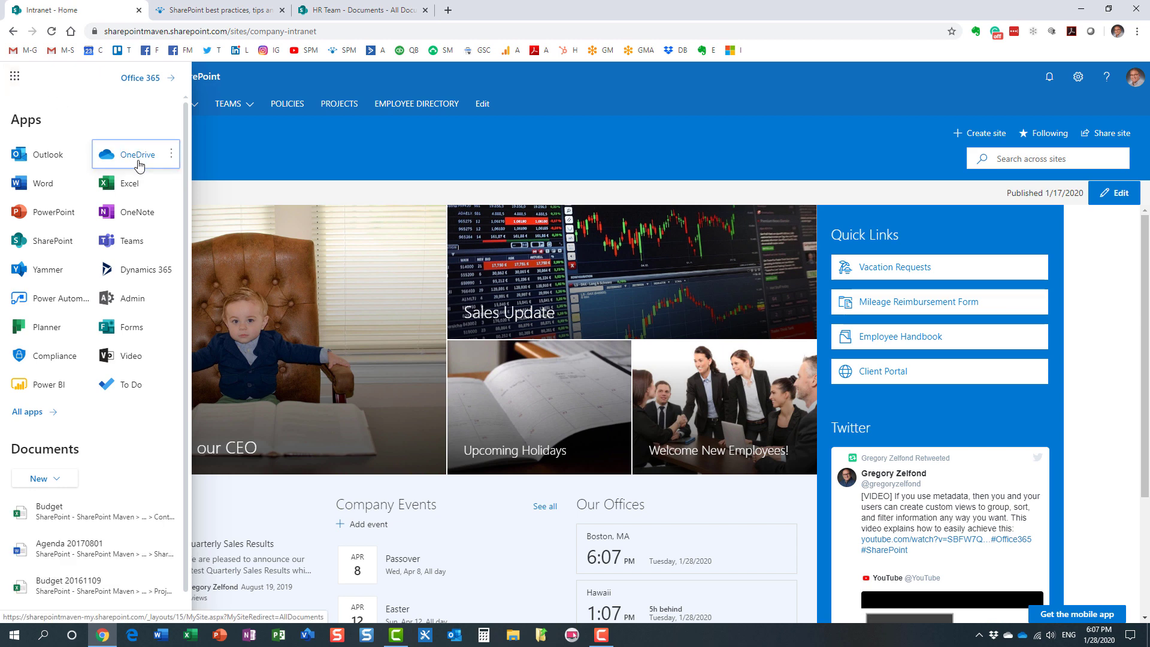
pyautogui.click(135, 154)
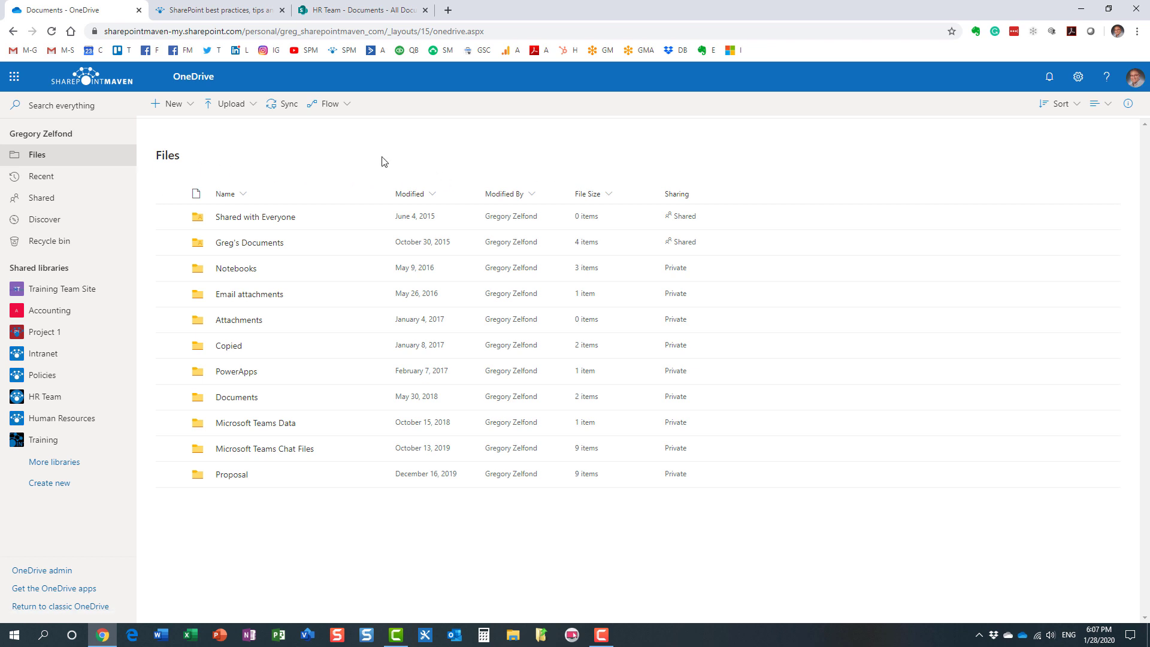
pyautogui.moveTo(407, 152)
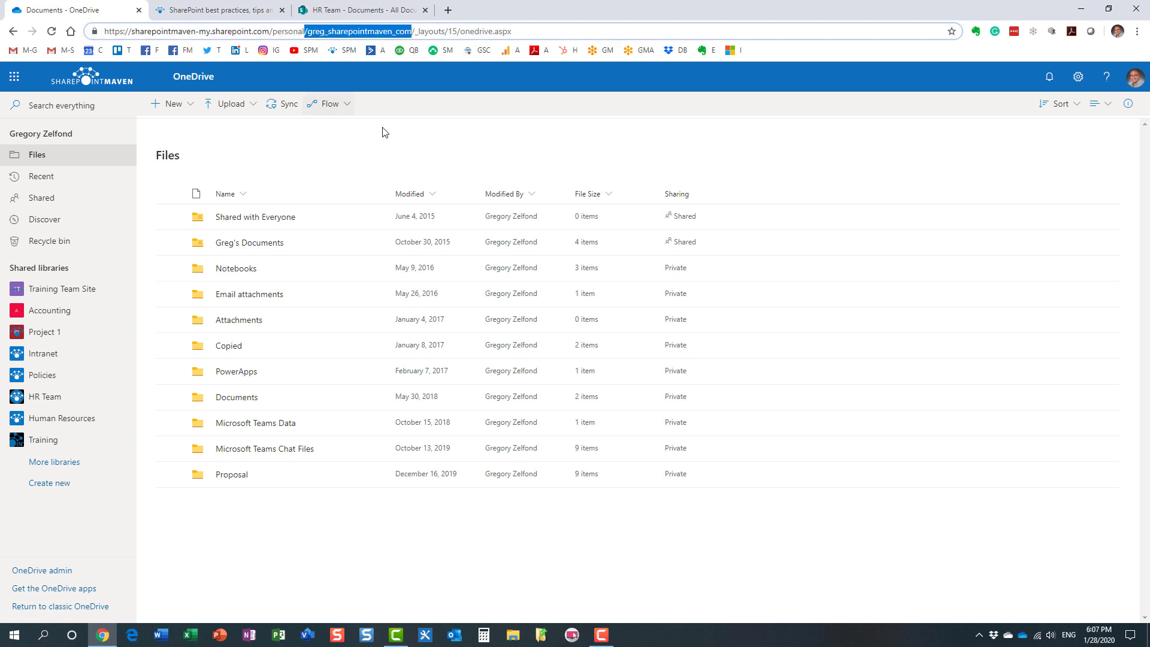
pyautogui.moveTo(763, 172)
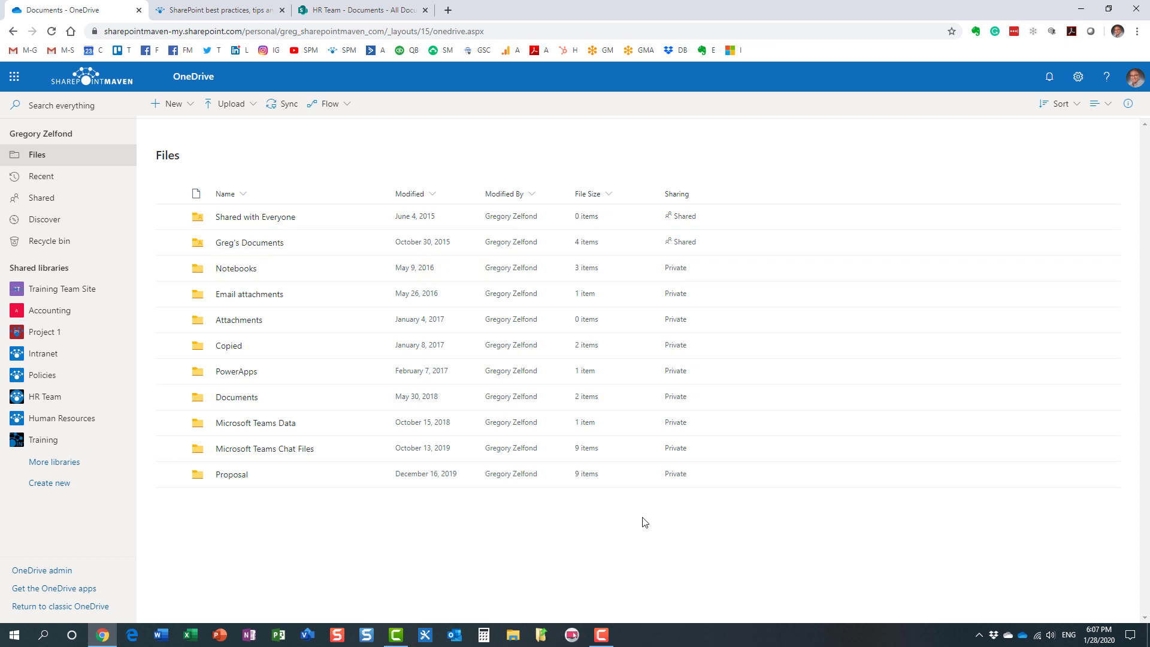
pyautogui.moveTo(243, 384)
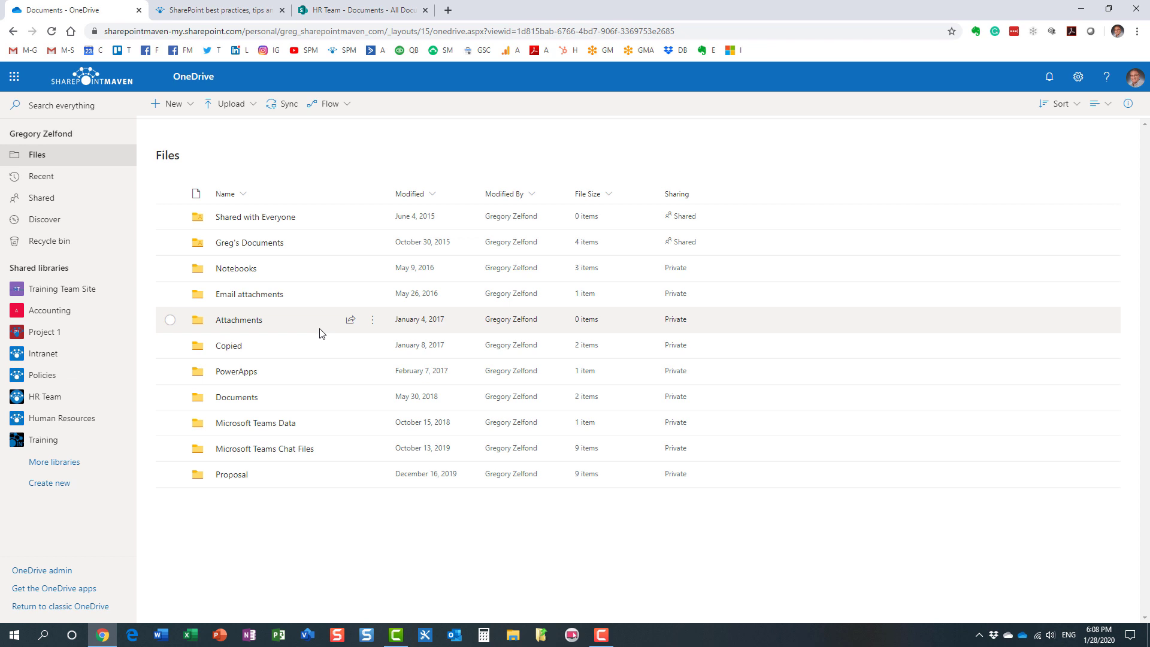
pyautogui.moveTo(369, 495)
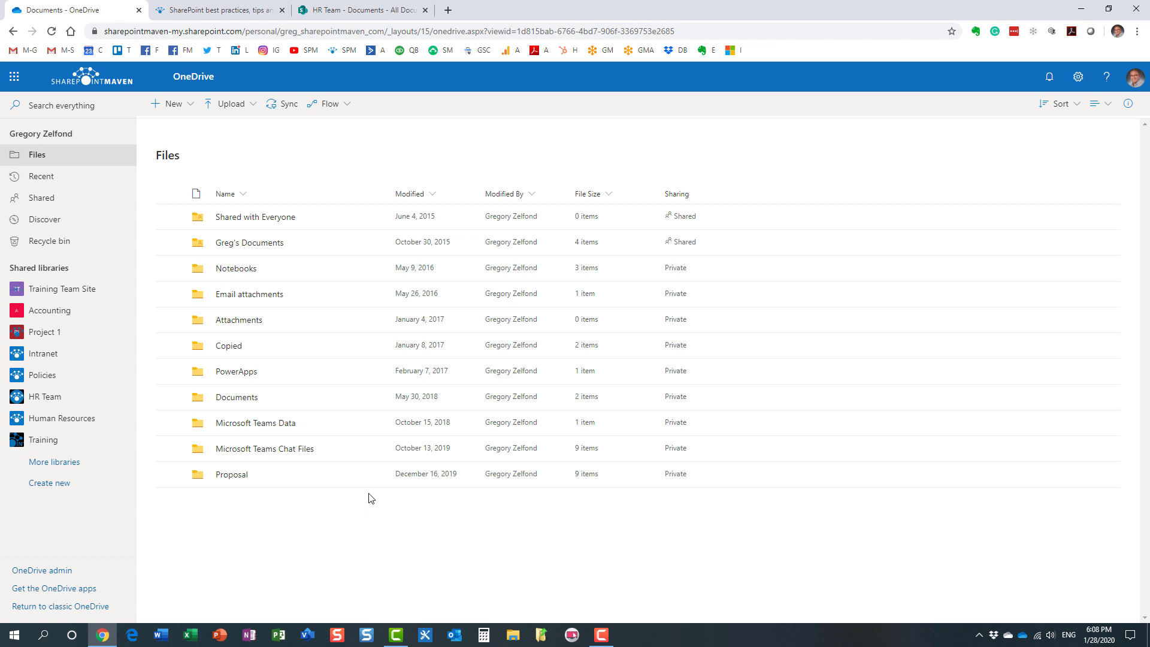
# Step: Create a new folder named Links in the Files list
pyautogui.click(169, 103)
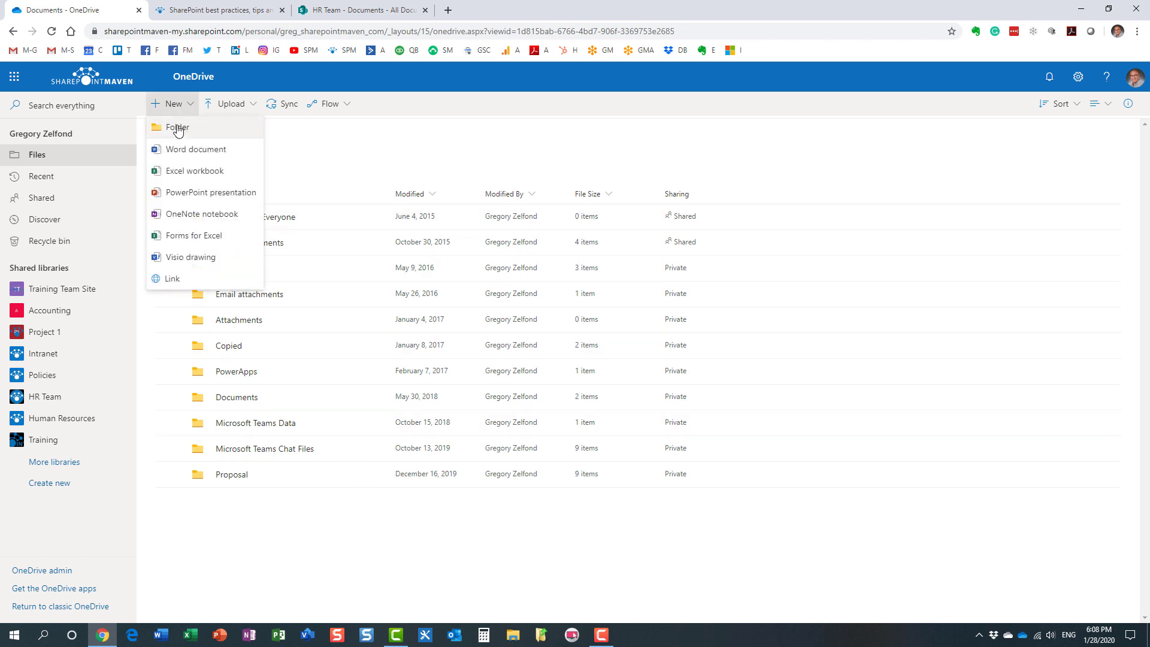
pyautogui.click(177, 127)
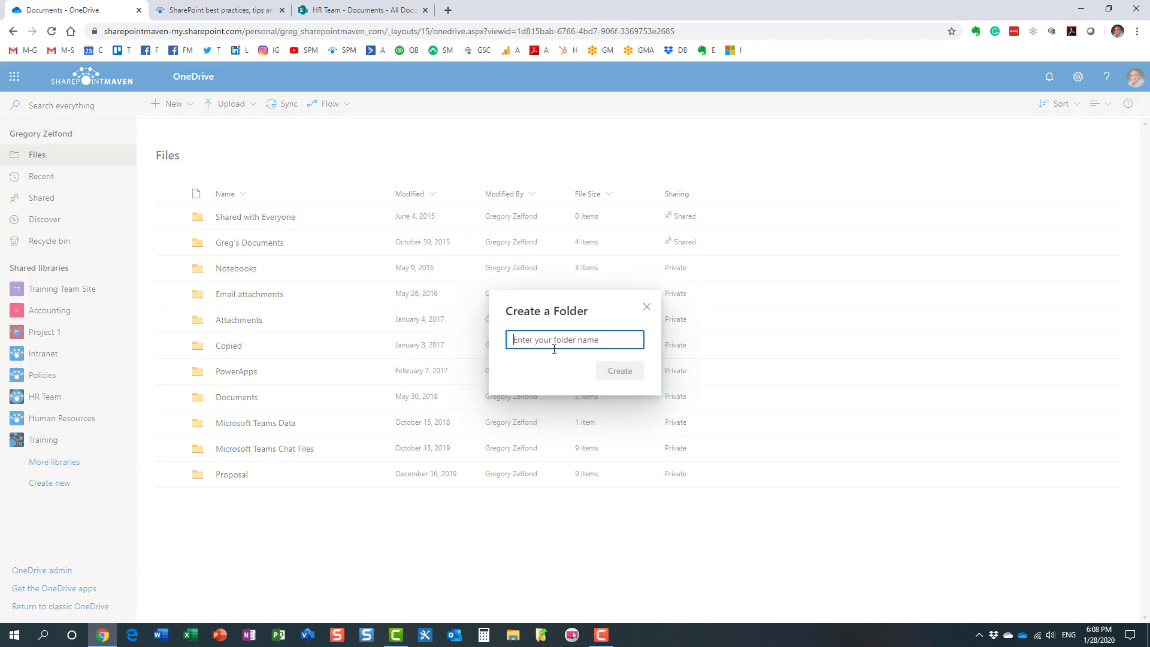
pyautogui.write('Links')
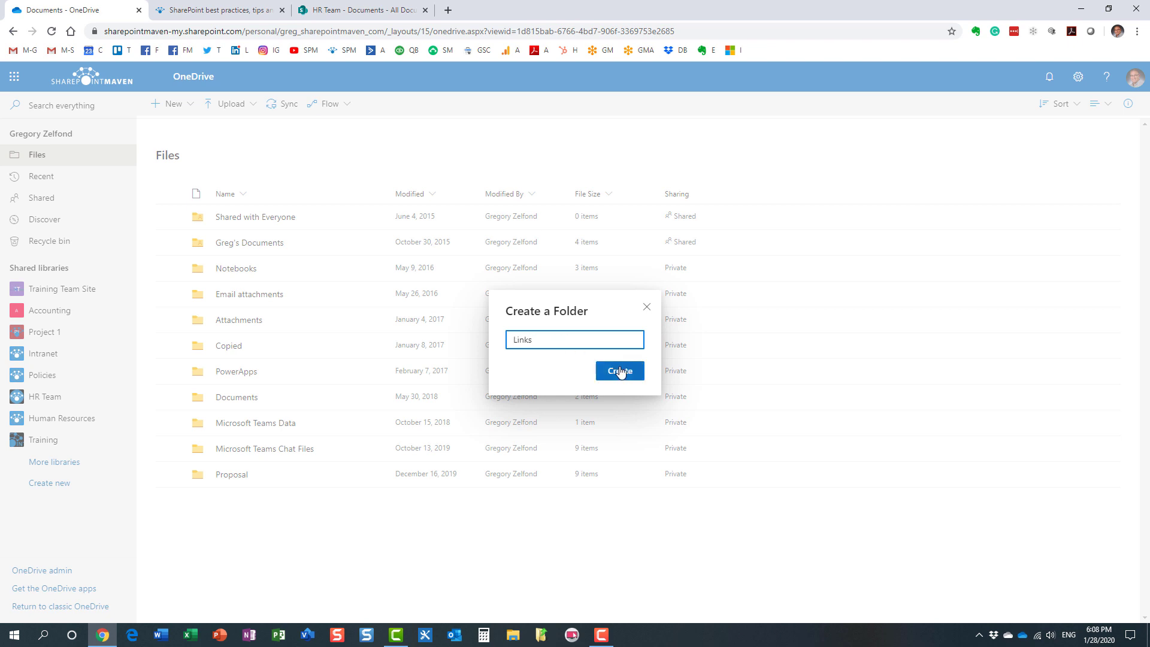
pyautogui.click(620, 370)
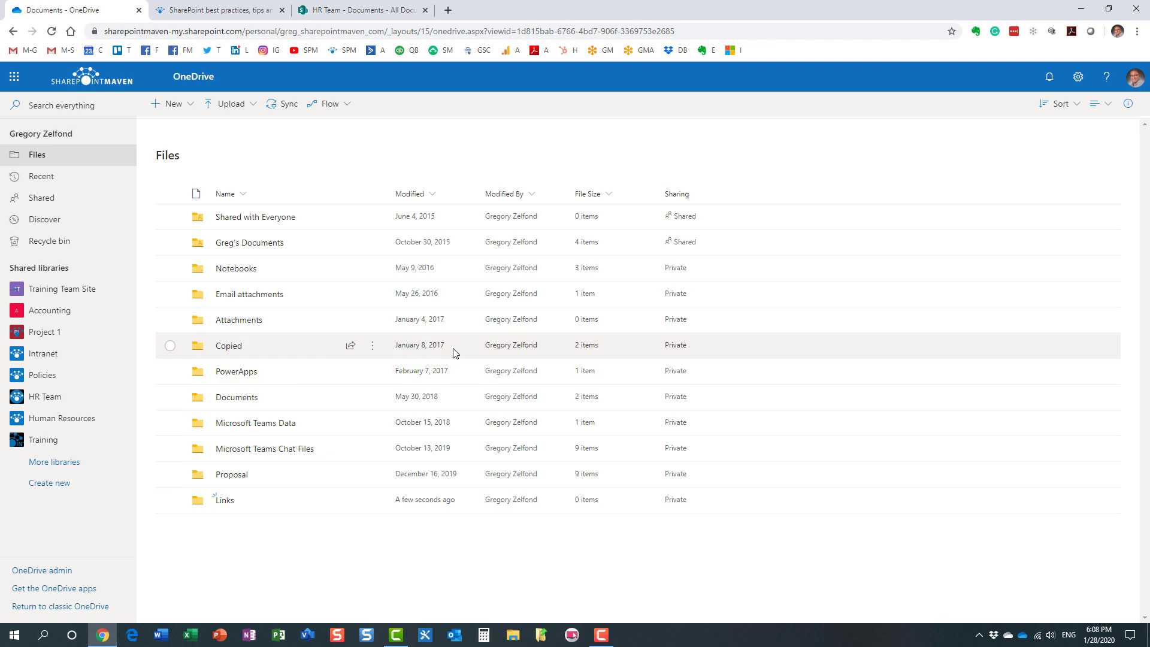
pyautogui.moveTo(224, 505)
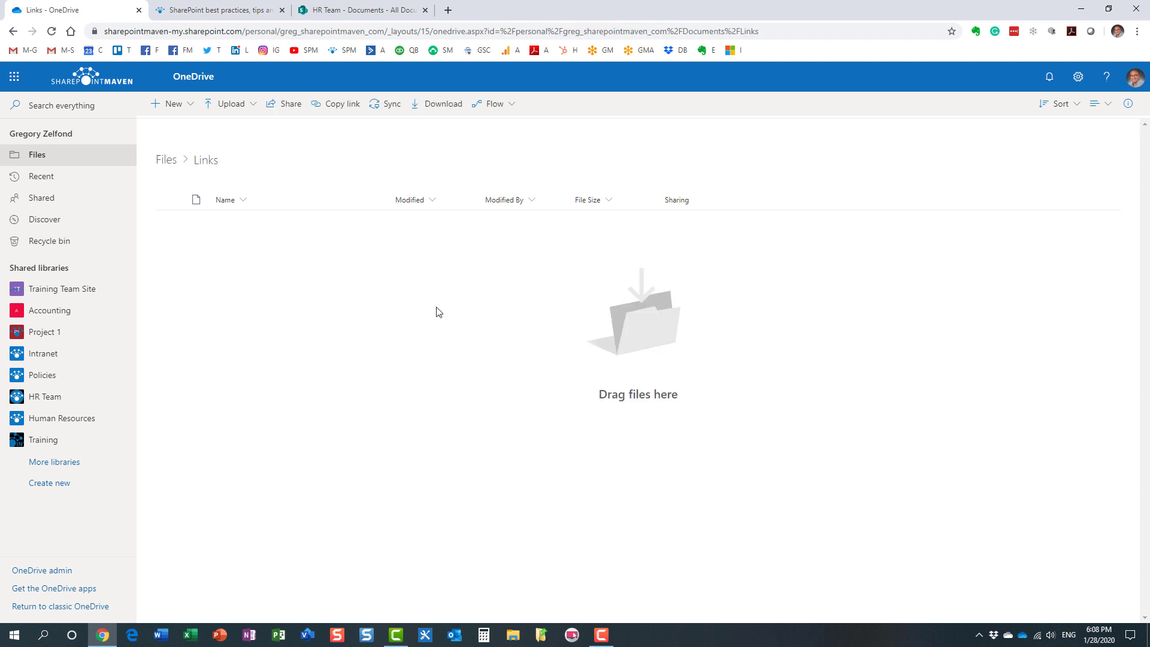
pyautogui.moveTo(450, 319)
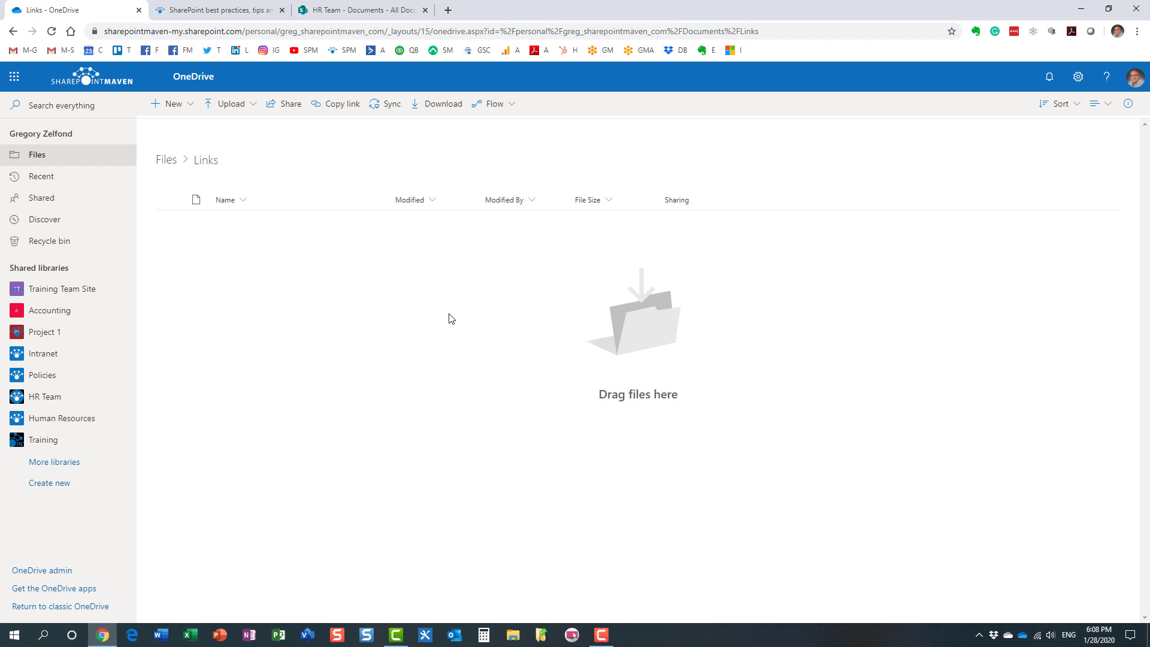
# Step: Show the New menu choices inside the empty Links folder
pyautogui.click(172, 103)
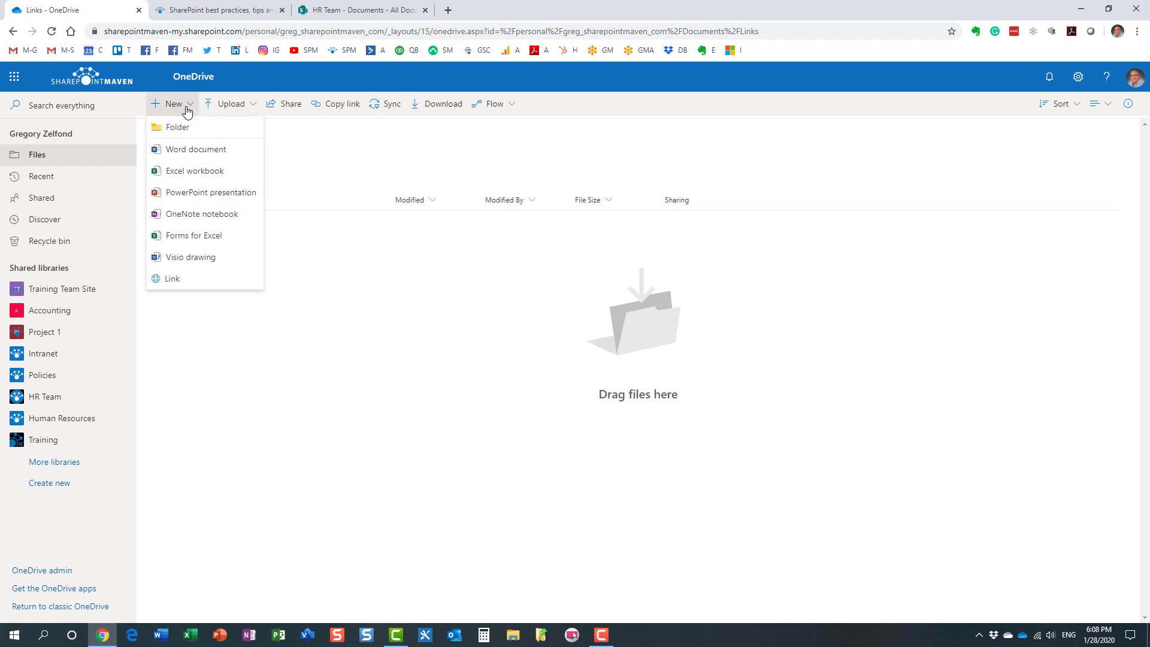
pyautogui.moveTo(201, 285)
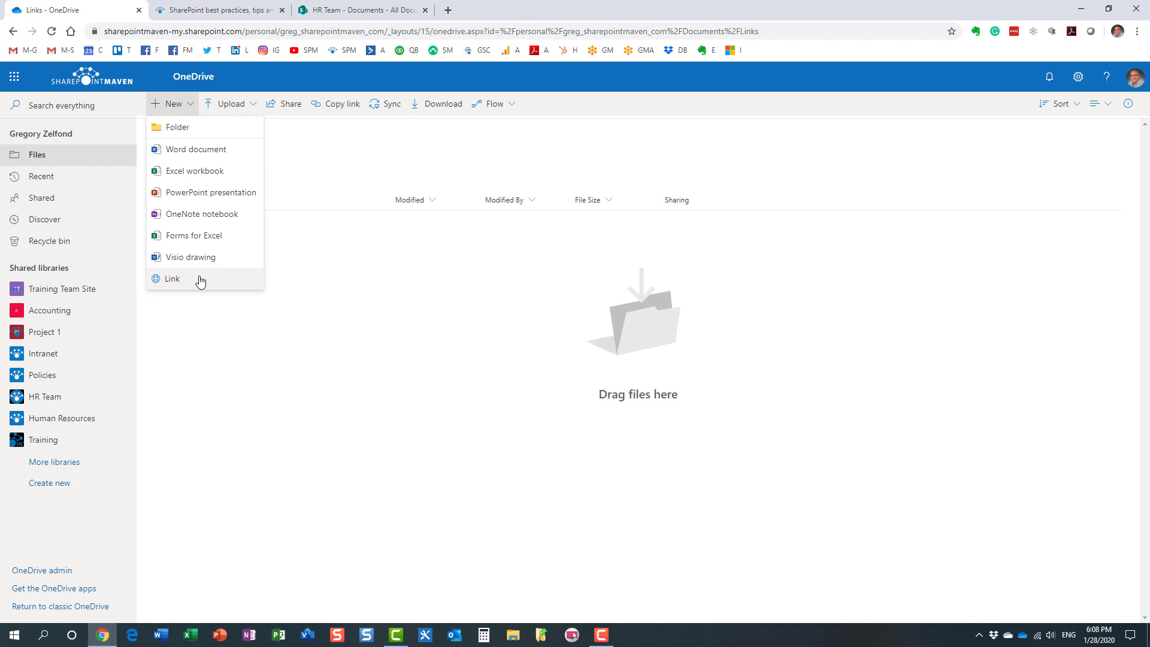
pyautogui.moveTo(196, 283)
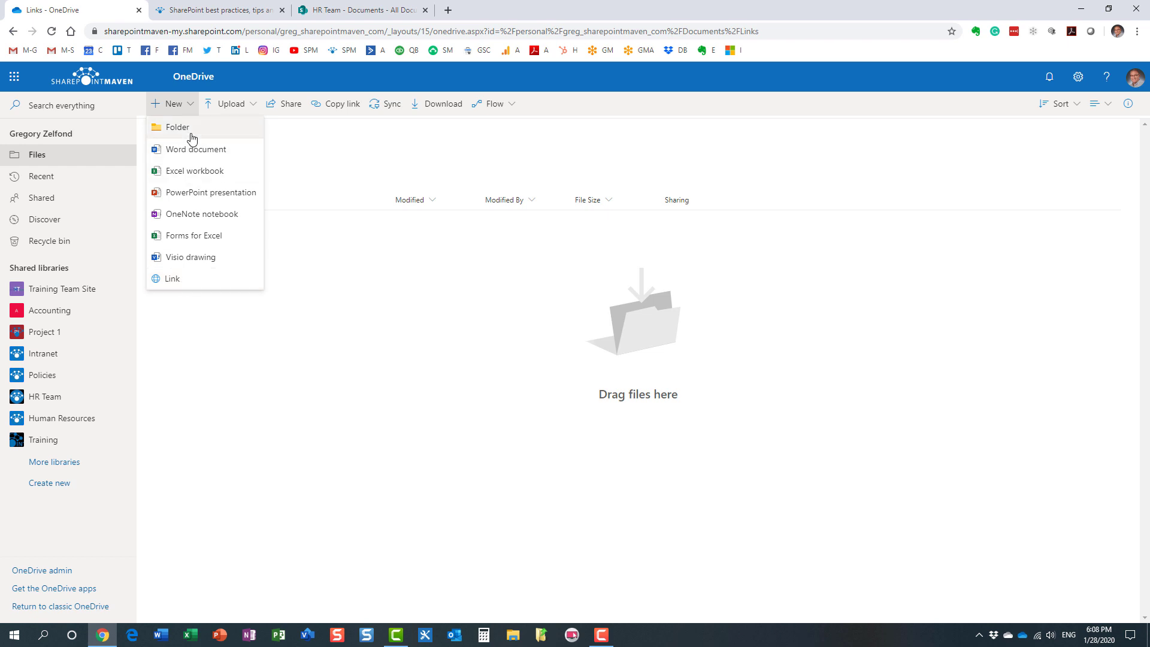
# Step: Start a new Link item in Links, then move to the HR Team documents page
pyautogui.click(171, 281)
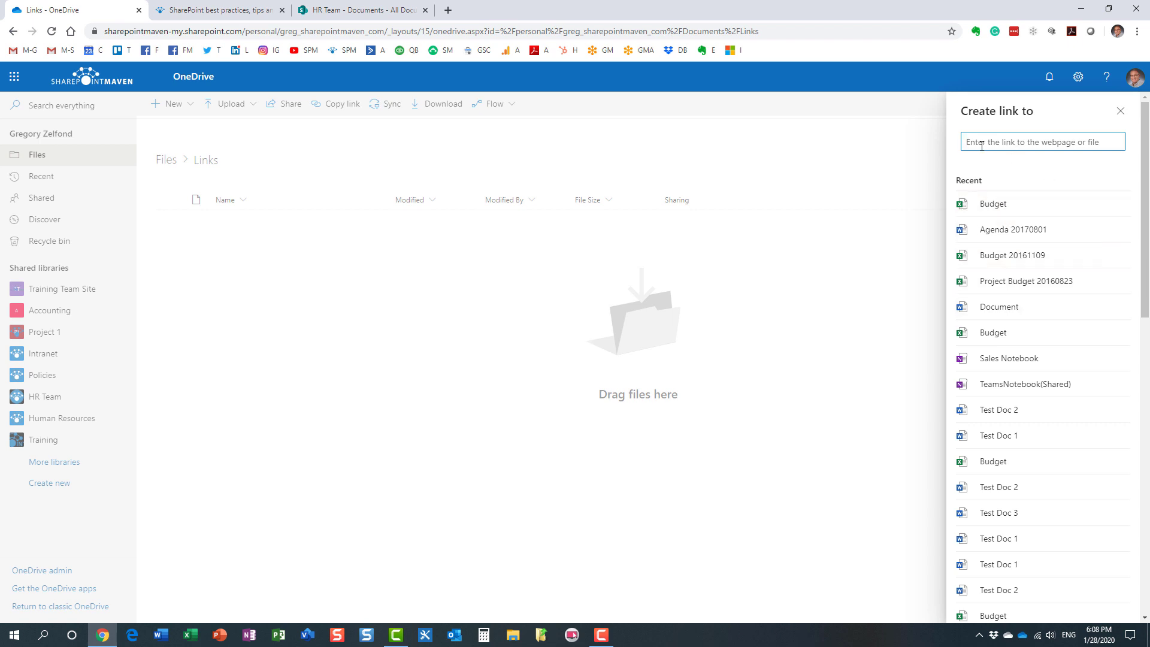
pyautogui.moveTo(1015, 200)
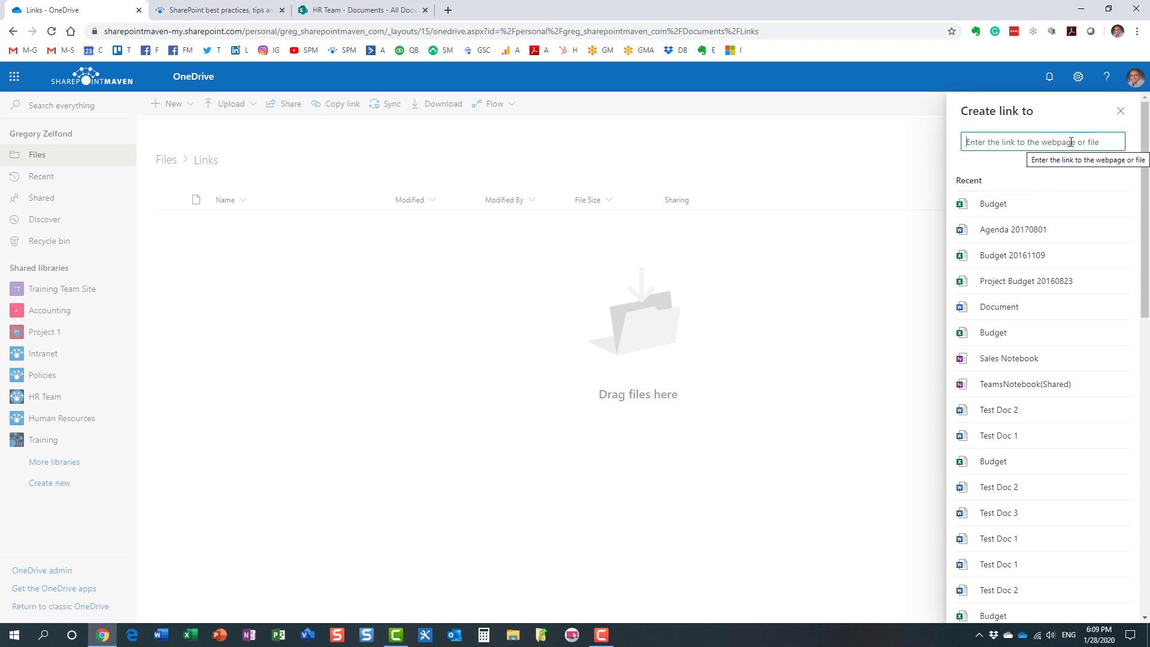
pyautogui.moveTo(502, 57)
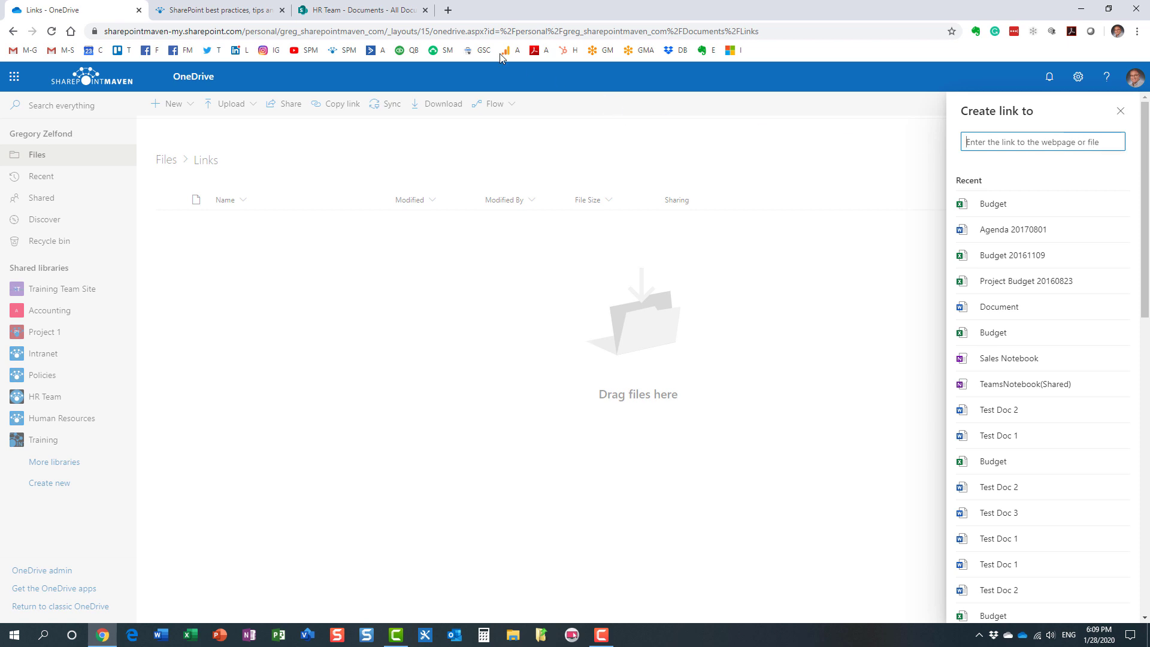
pyautogui.moveTo(382, 9)
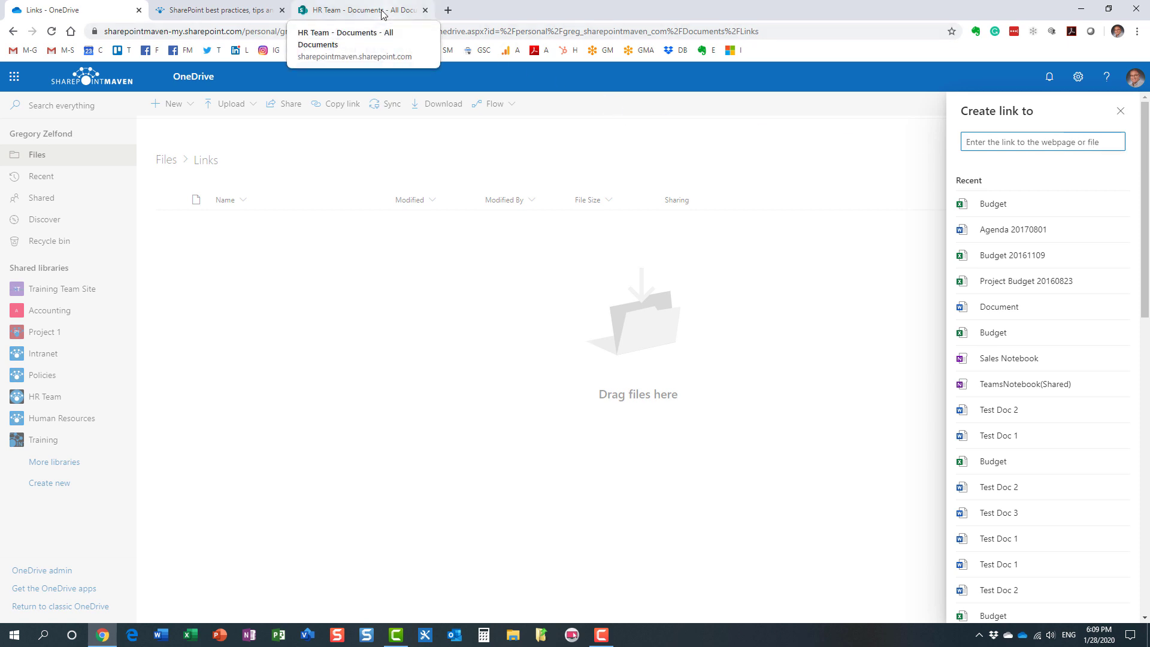
pyautogui.click(360, 10)
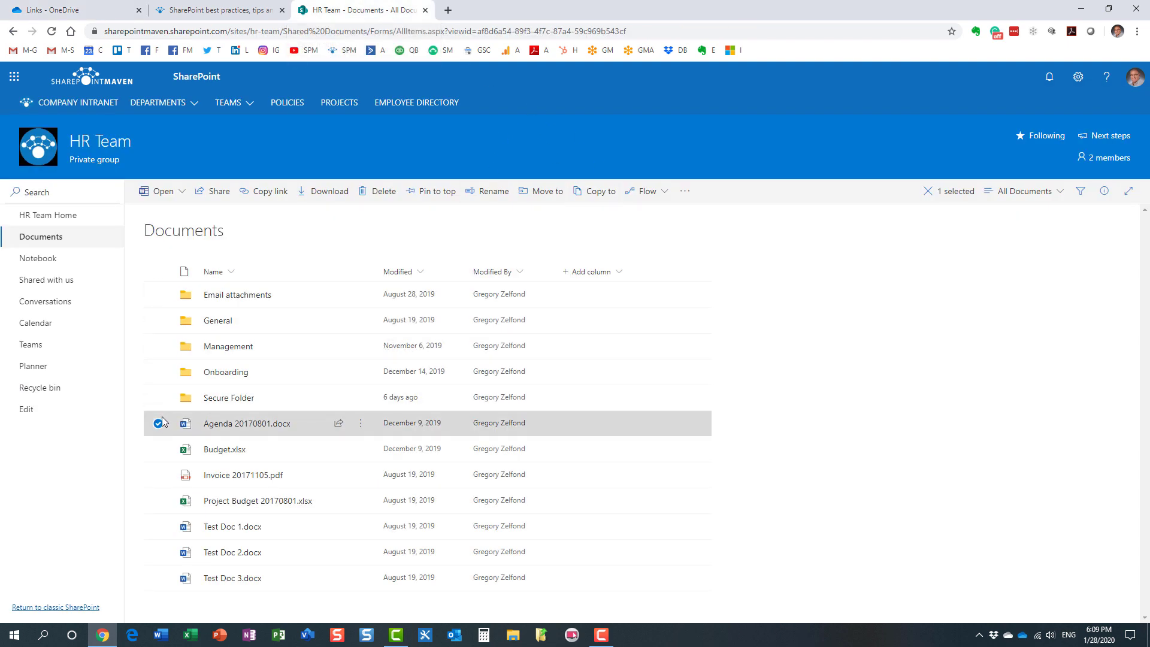
pyautogui.moveTo(257, 426)
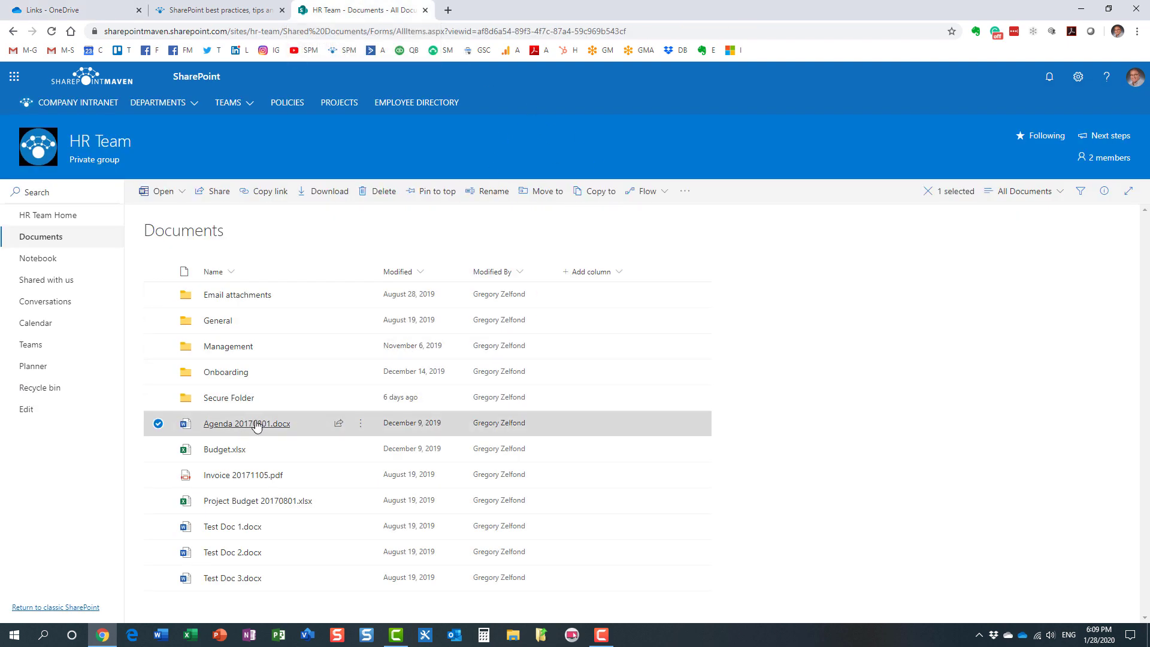
# Step: Copy a sharing link for Agenda 20170801.docx and return to the OneDrive form
pyautogui.rightClick(246, 423)
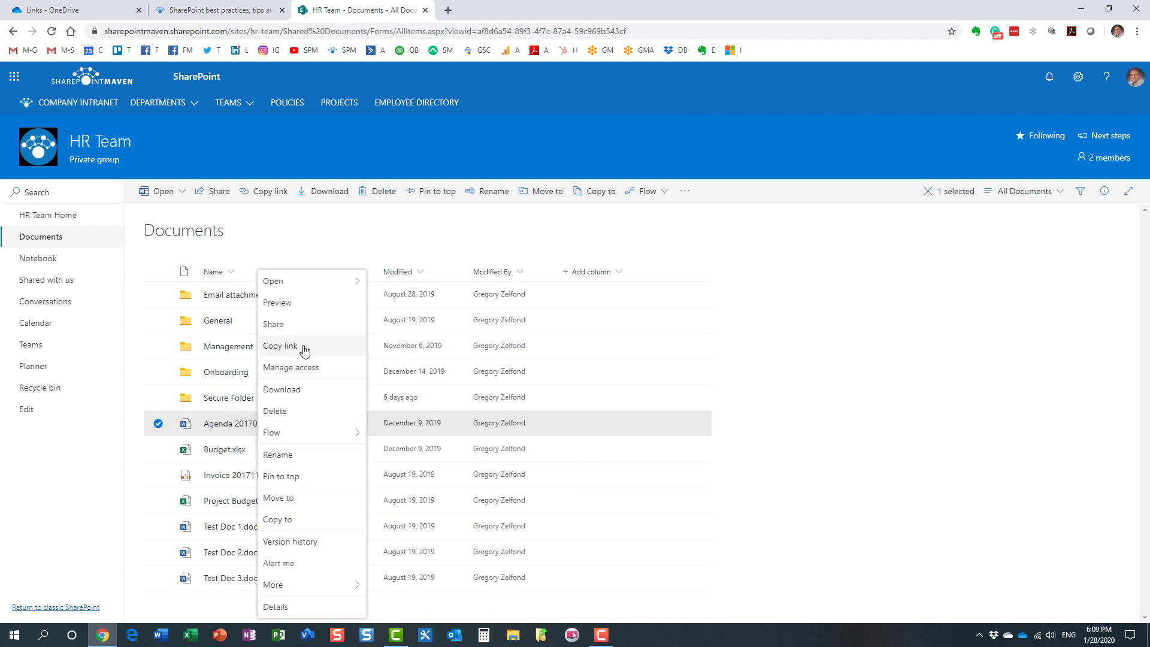
pyautogui.click(280, 345)
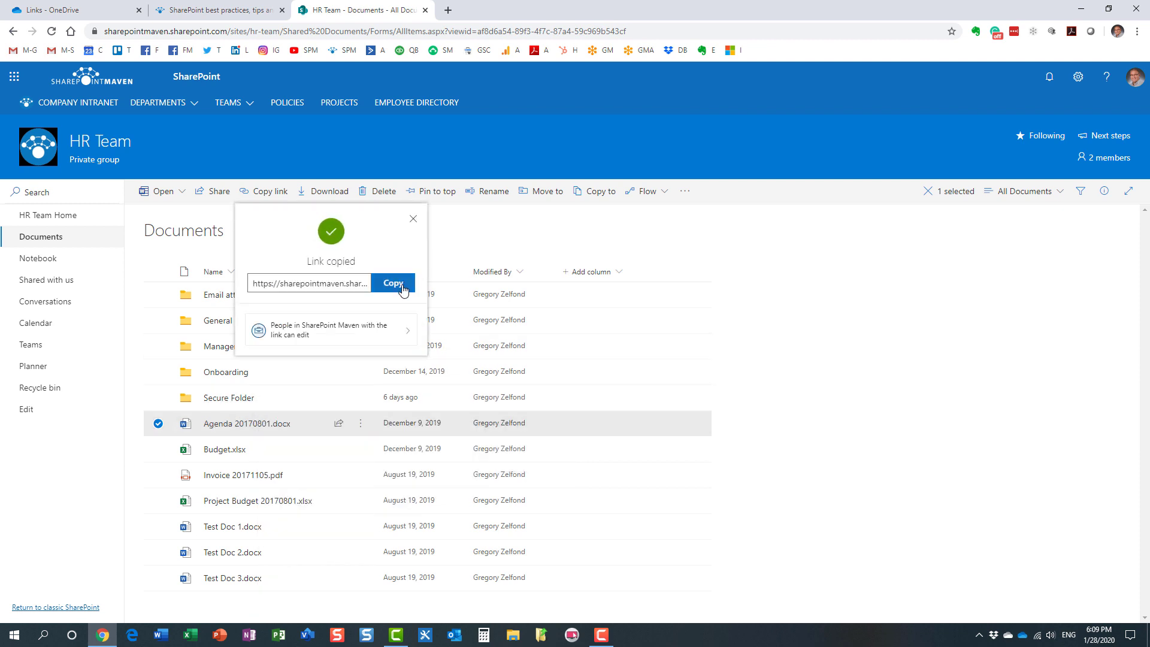
pyautogui.click(55, 9)
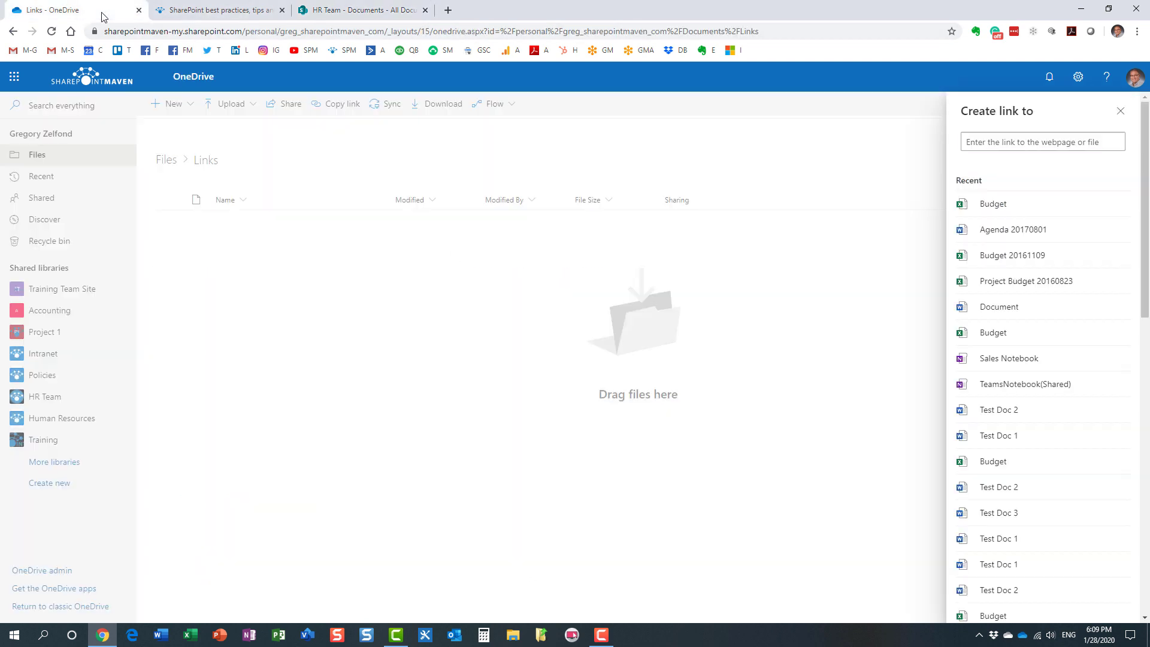
# Step: Paste the agenda address into the create-link form and create Agenda 20170801.docx.url
pyautogui.click(1041, 142)
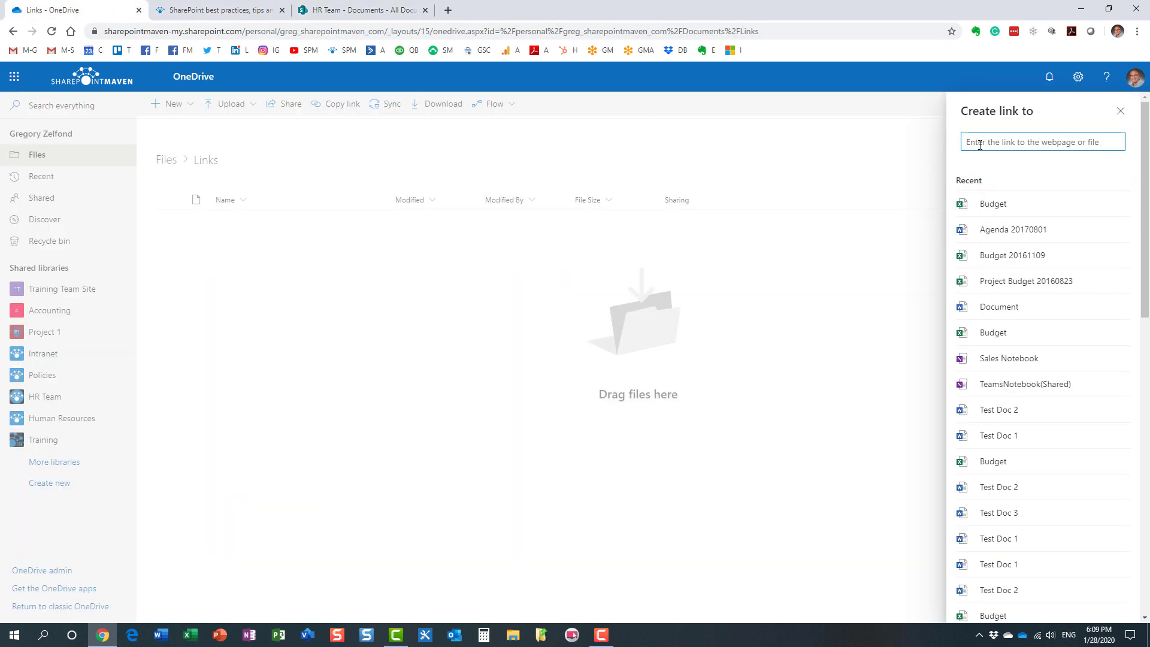
pyautogui.click(1014, 229)
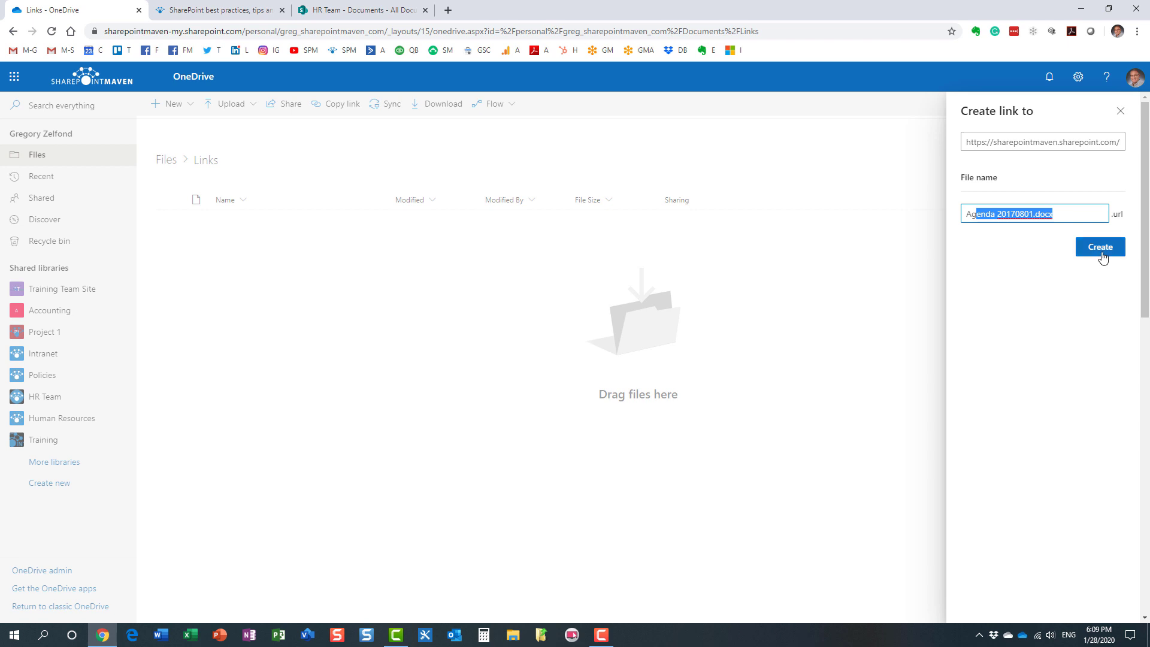
pyautogui.click(1100, 246)
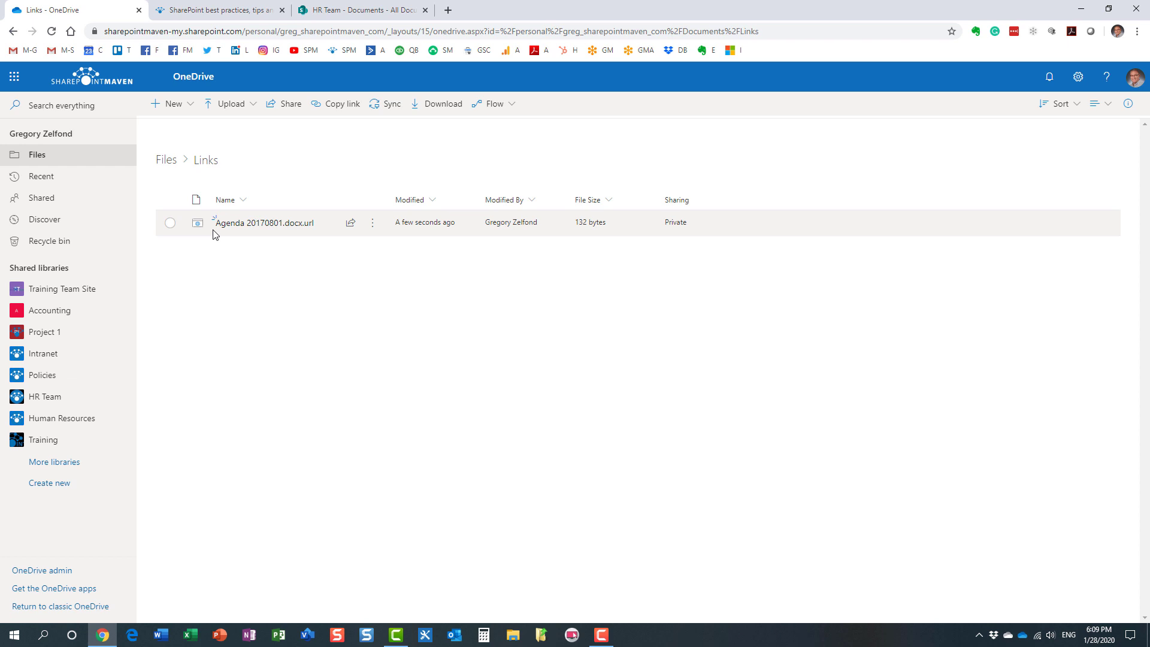
pyautogui.moveTo(264, 223)
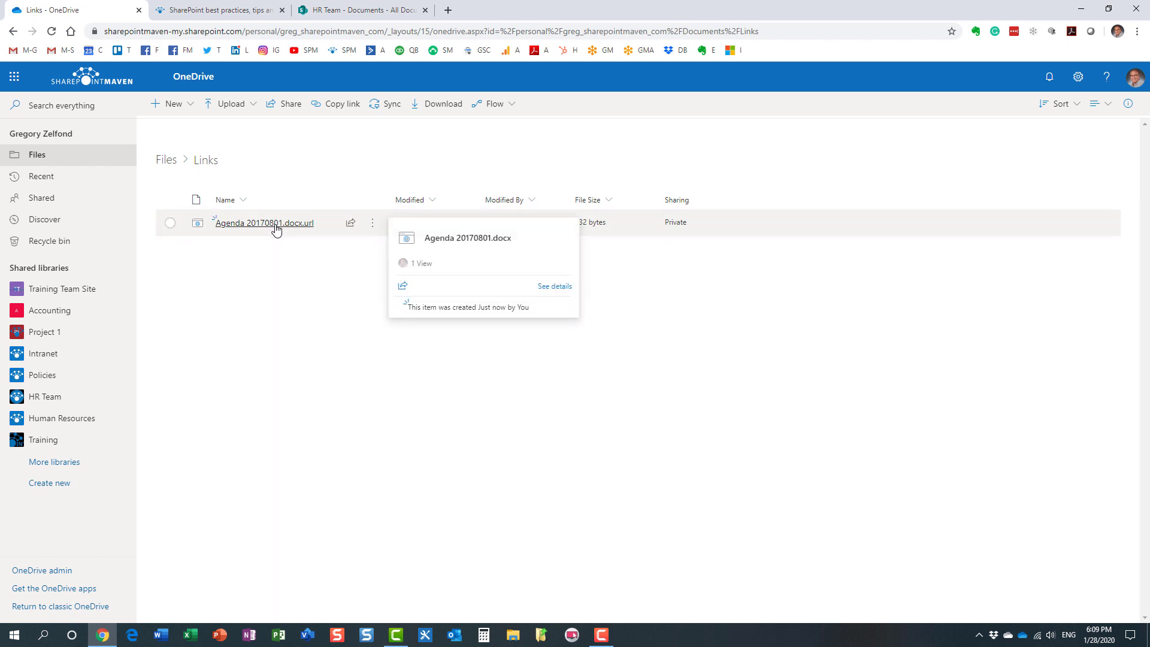
pyautogui.click(262, 223)
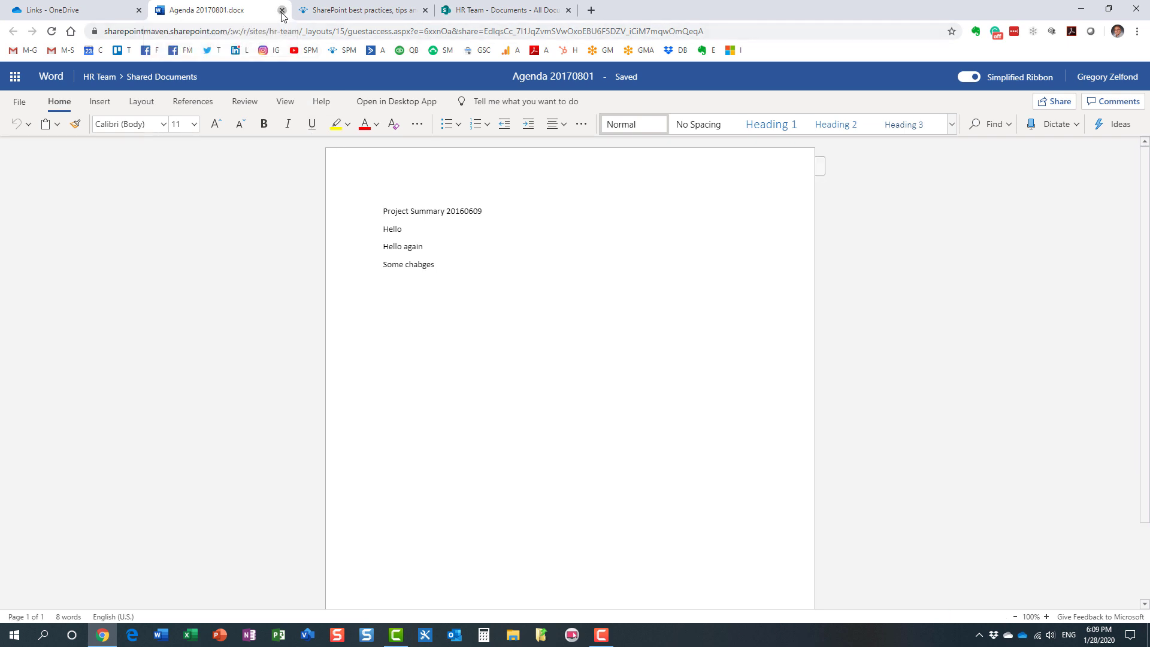
pyautogui.click(282, 10)
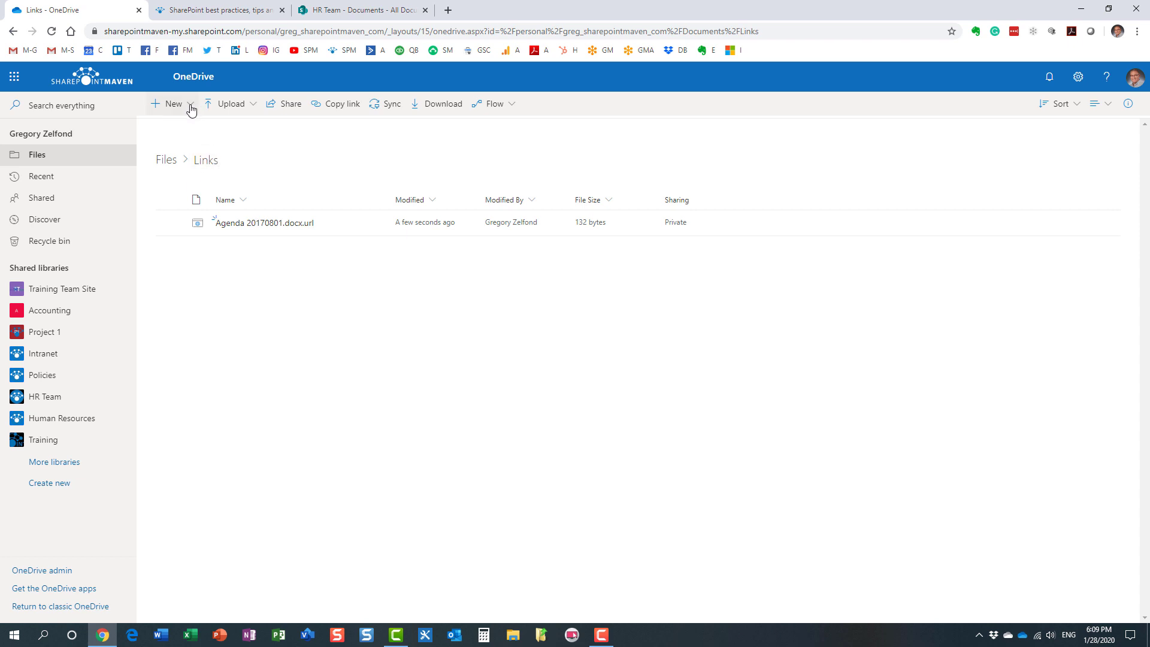
pyautogui.moveTo(298, 185)
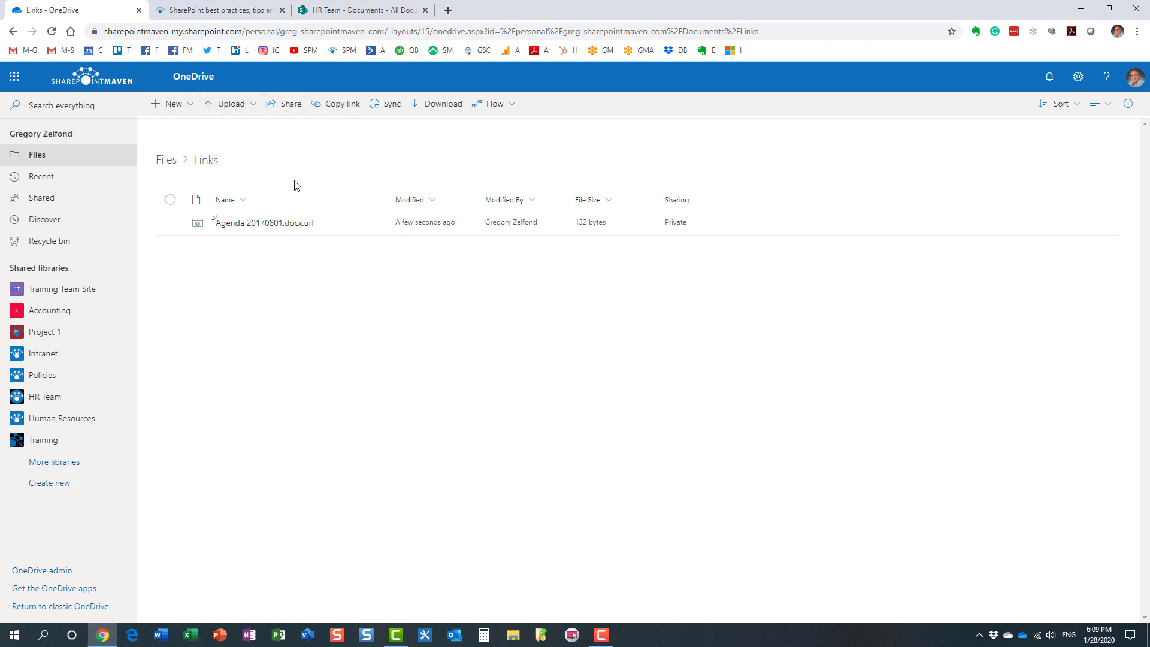
# Step: Start a new link pointing to sharepointmaven.com/blog-sharepoint-best-practices/
pyautogui.click(216, 10)
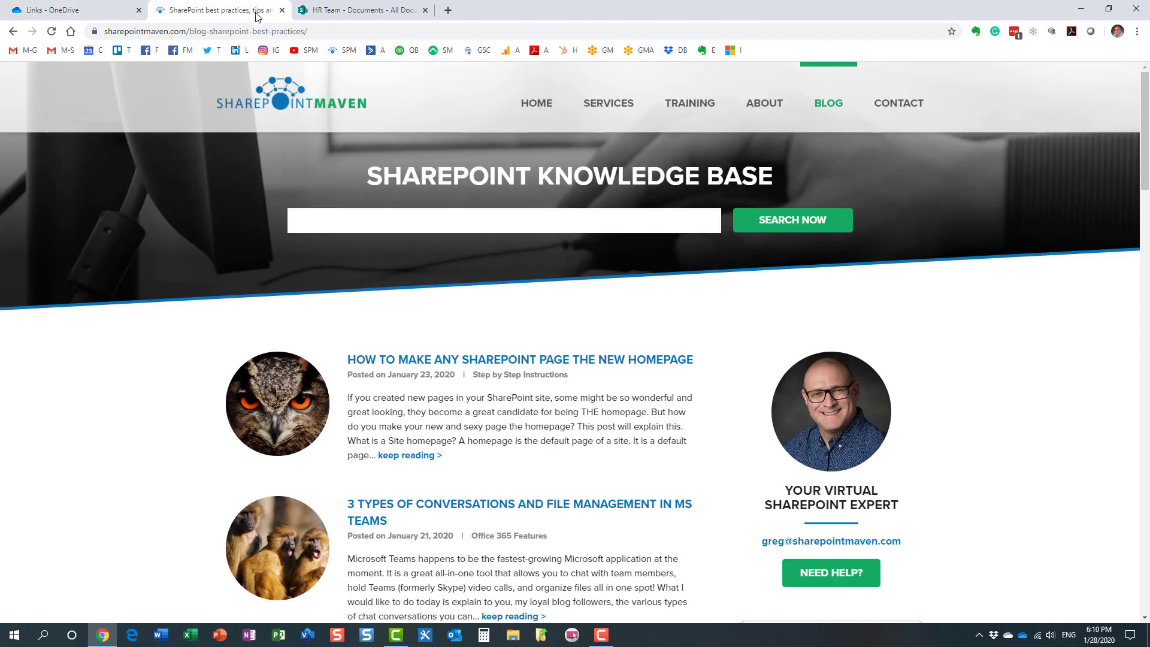
pyautogui.click(220, 31)
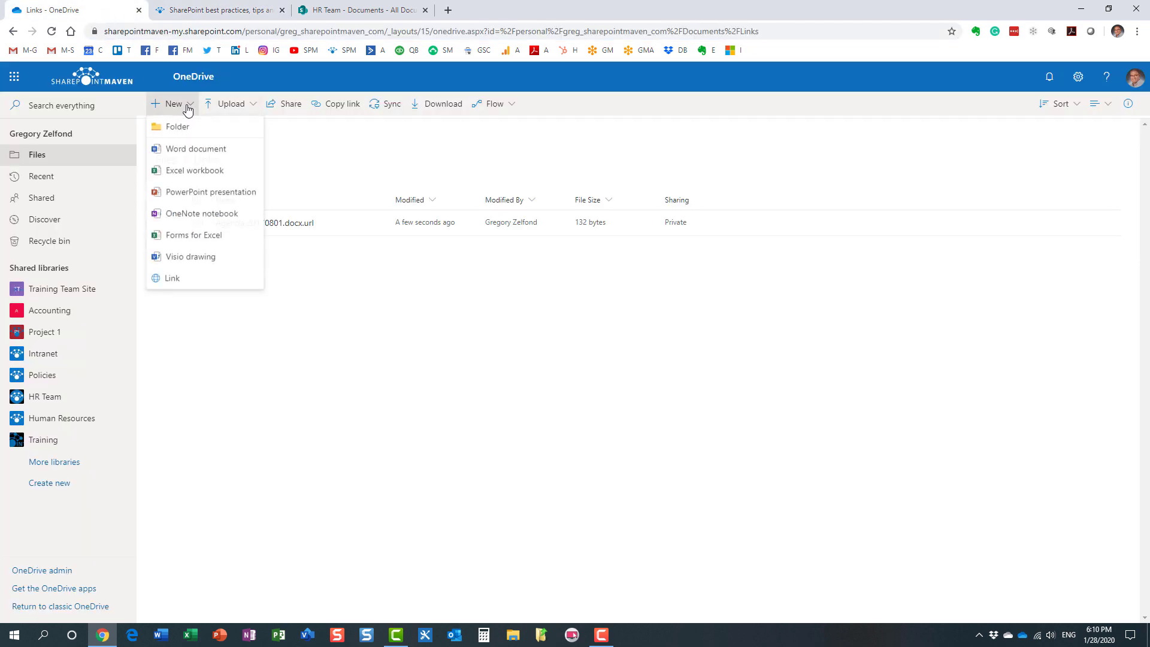
pyautogui.click(171, 277)
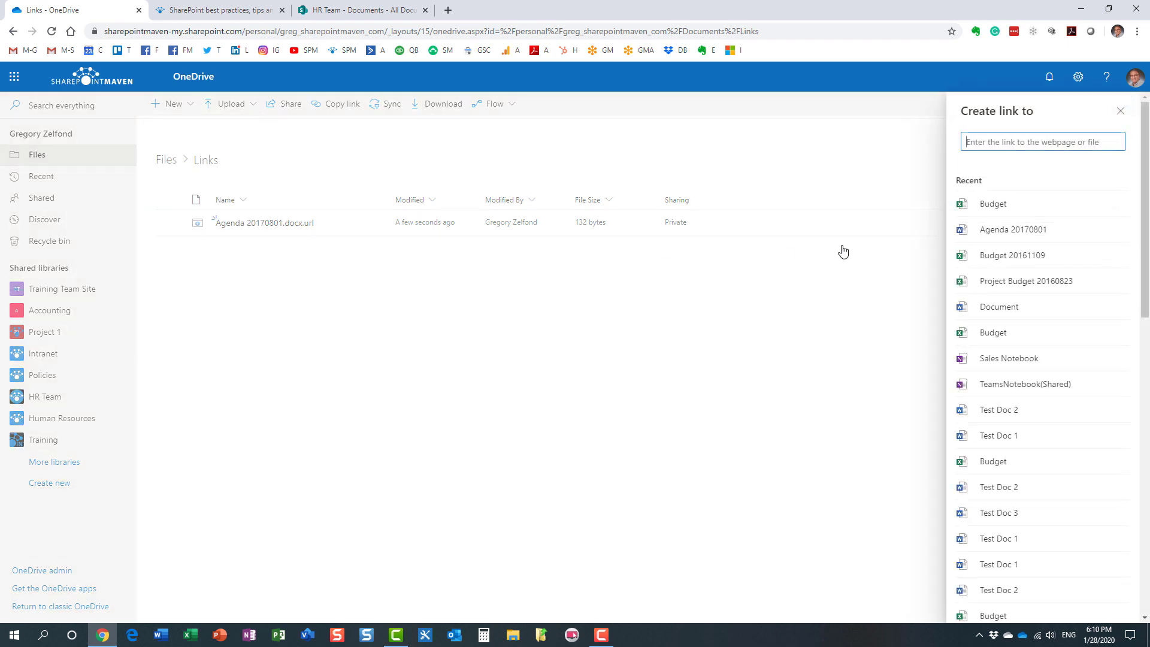
pyautogui.write('sharepointmaven.com/blog-sharepoint-best-practices/')
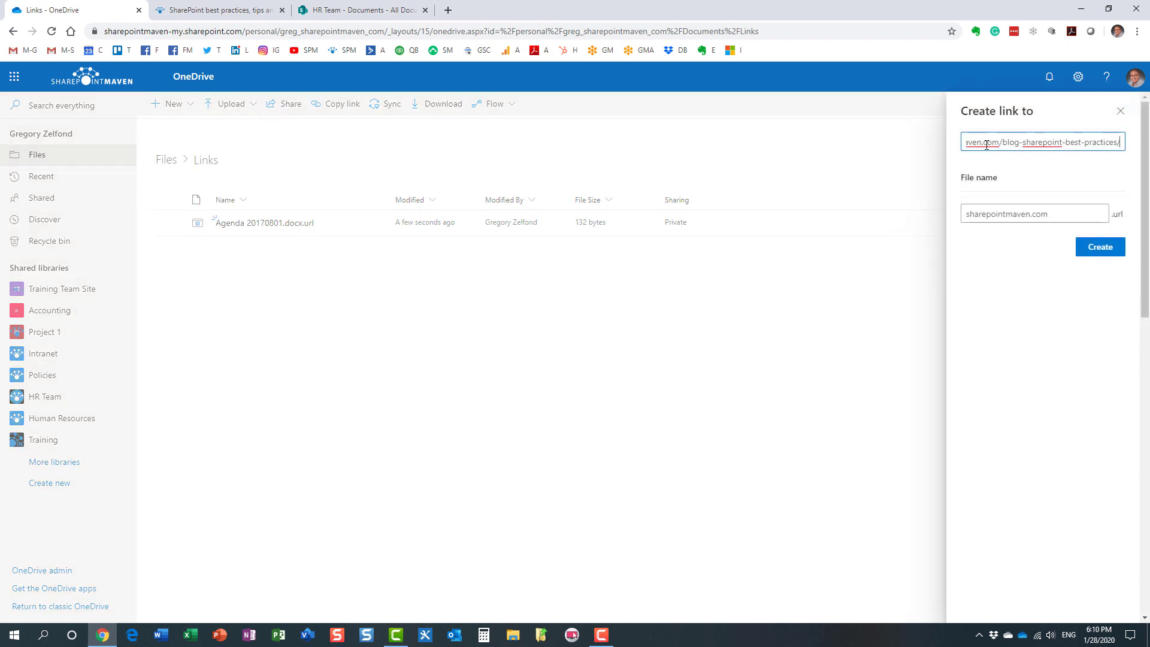
# Step: Name the link file Website and create it in the Links folder
pyautogui.click(1034, 213)
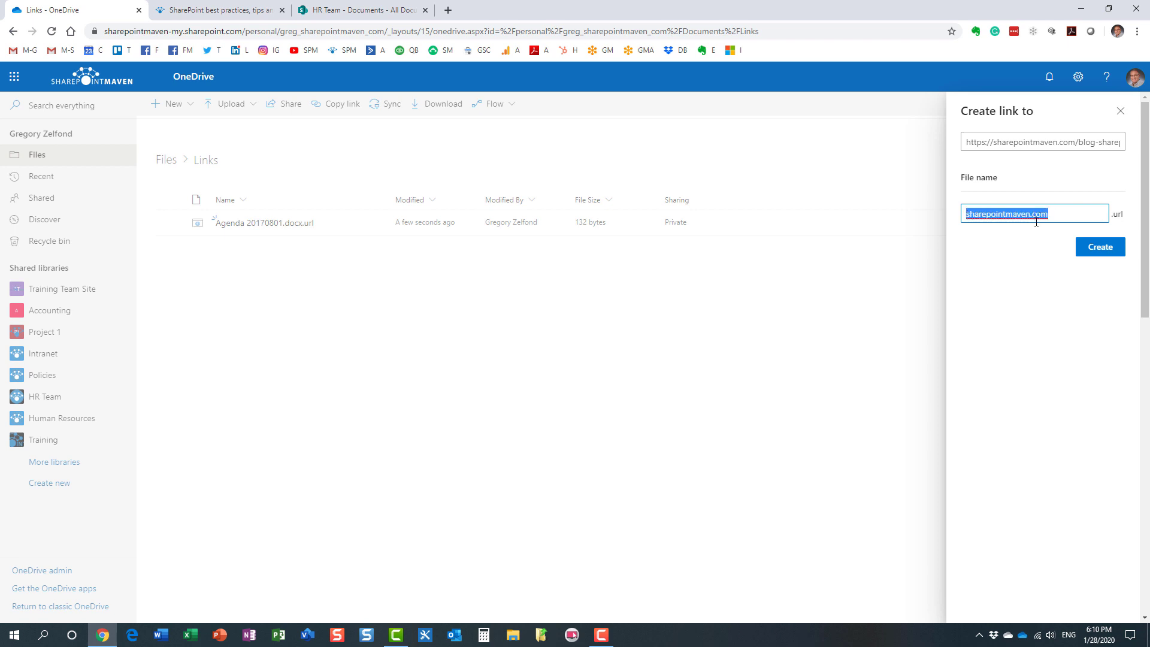
pyautogui.write('Website')
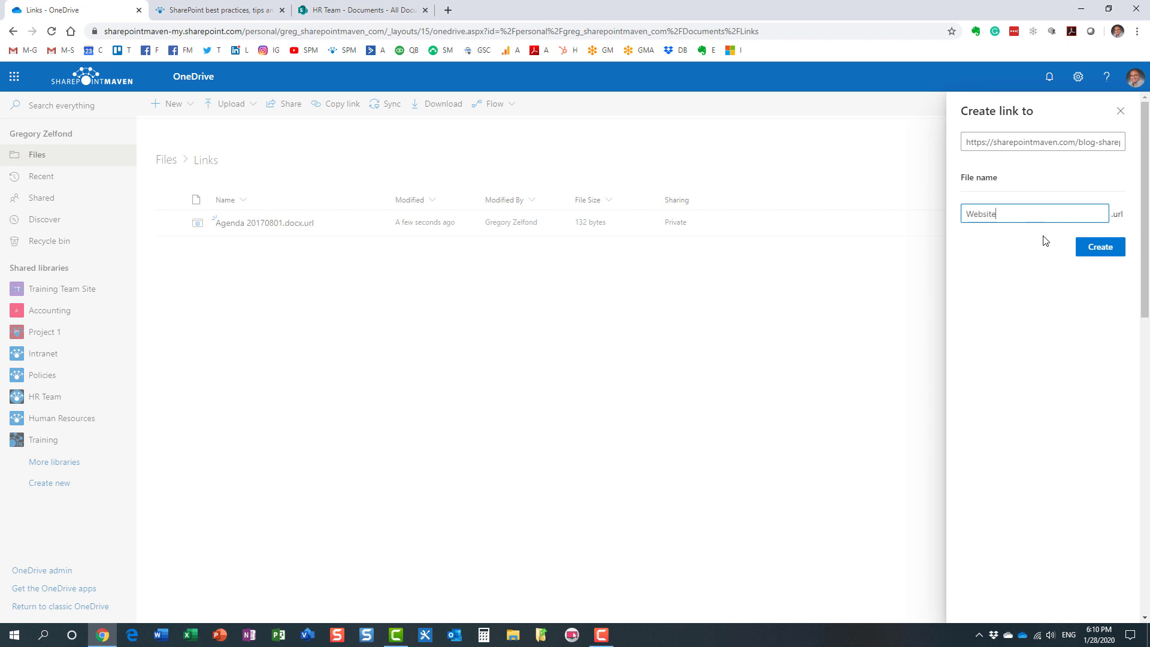
pyautogui.click(1100, 247)
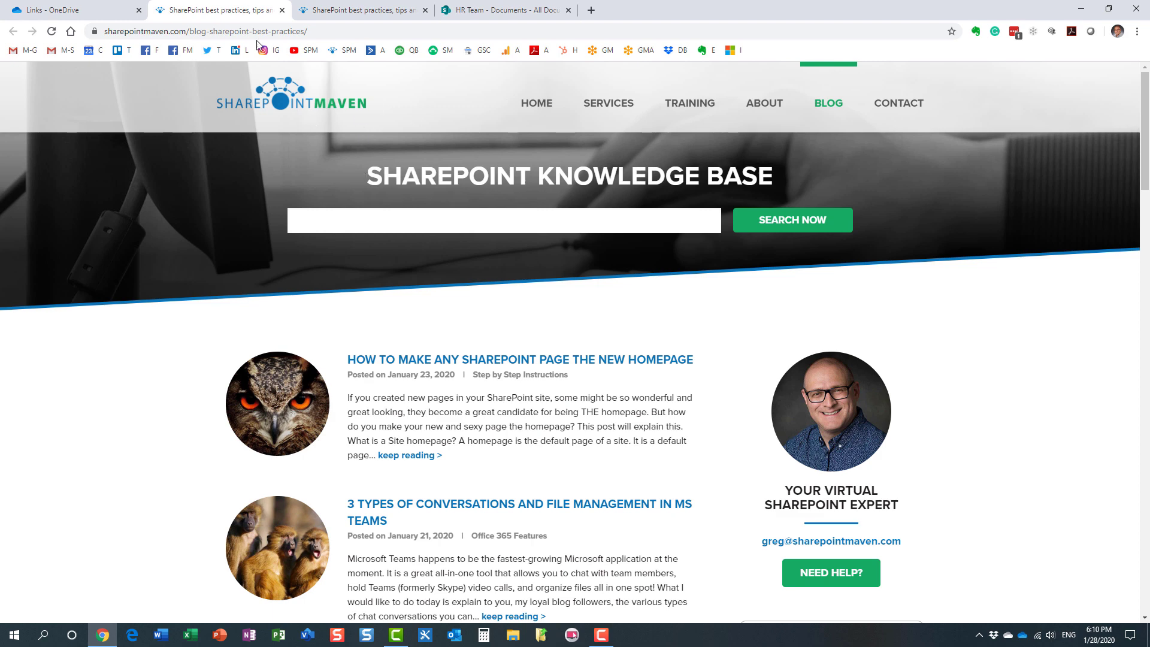
pyautogui.moveTo(217, 11)
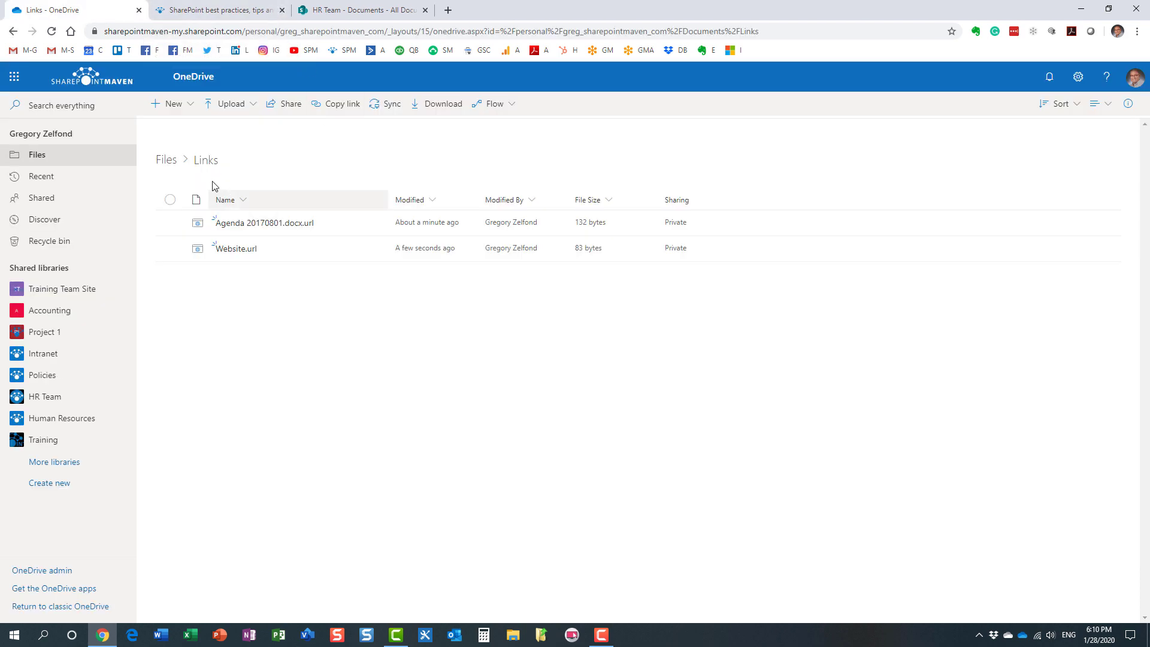
# Step: Return to the Links folder listing Agenda 20170801.docx.url and Website.url
pyautogui.click(166, 160)
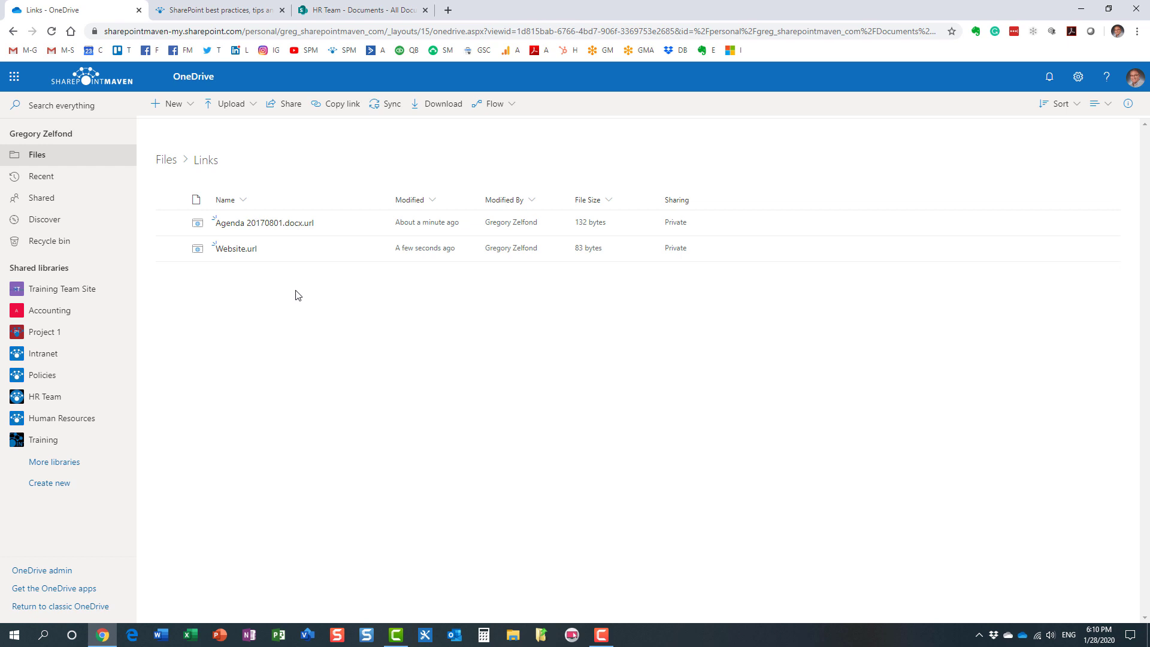
pyautogui.moveTo(505, 312)
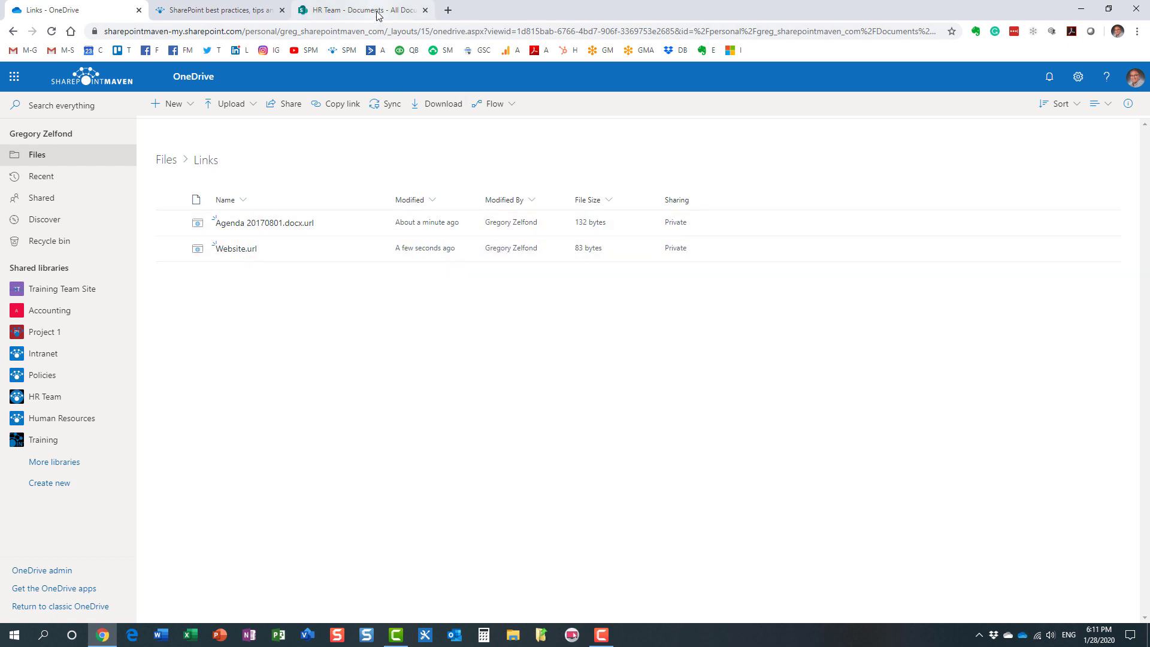
# Step: Check the New menu in the HR Team Documents library for the Link option, adding nothing
pyautogui.click(360, 10)
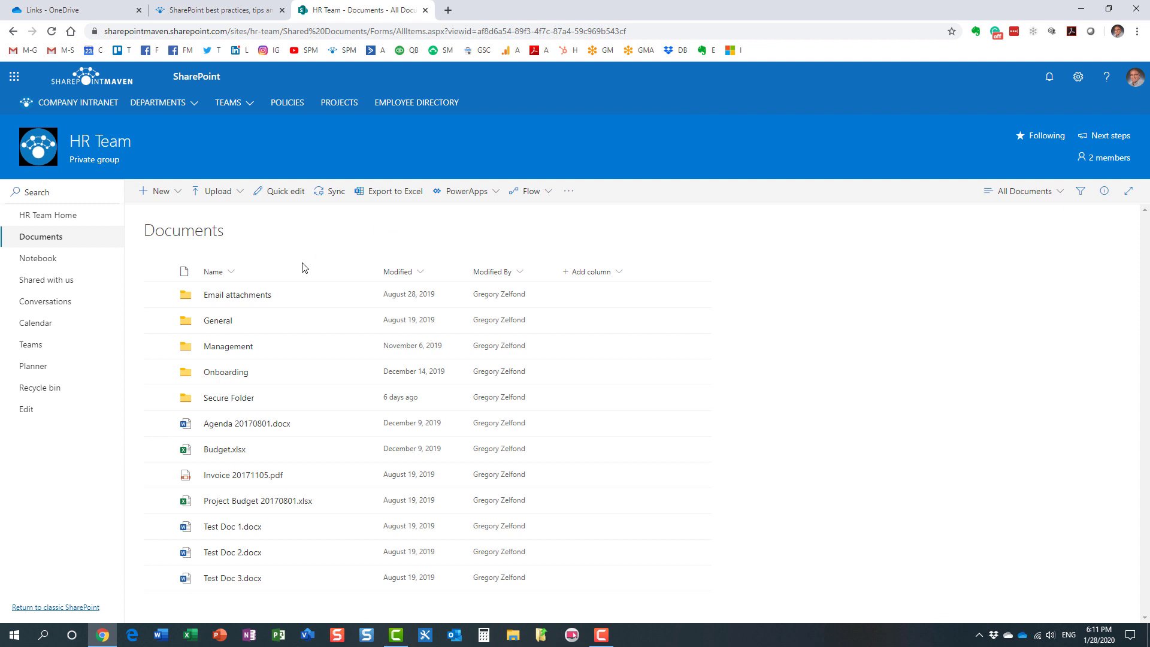
pyautogui.moveTo(160, 190)
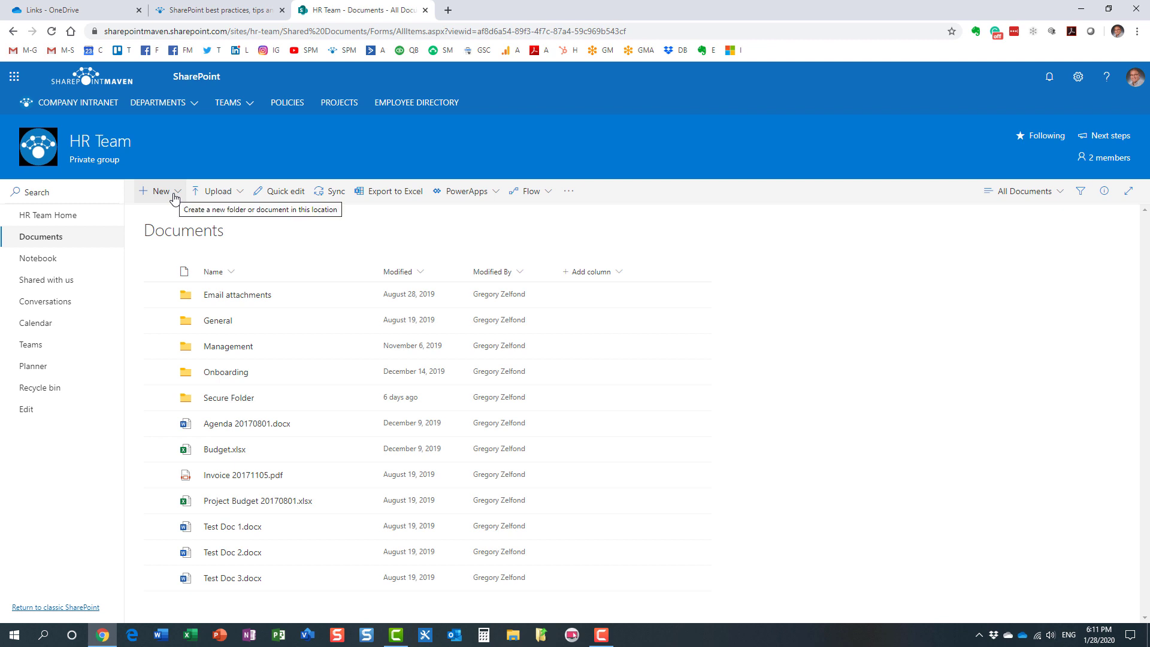
pyautogui.click(160, 191)
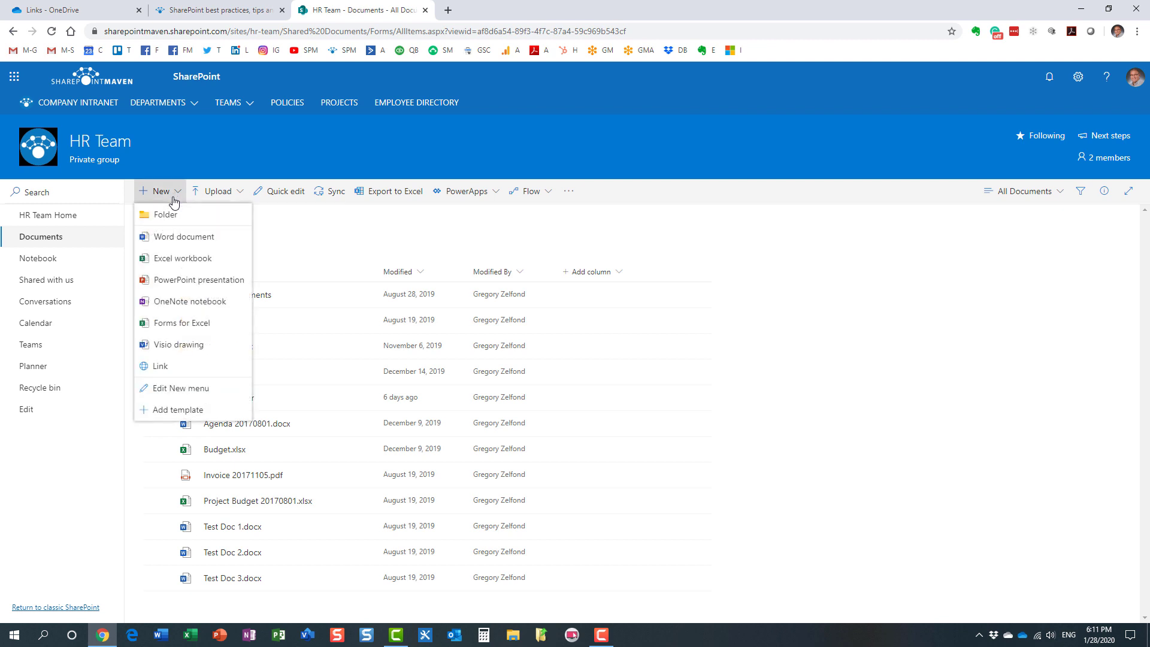
pyautogui.moveTo(207, 370)
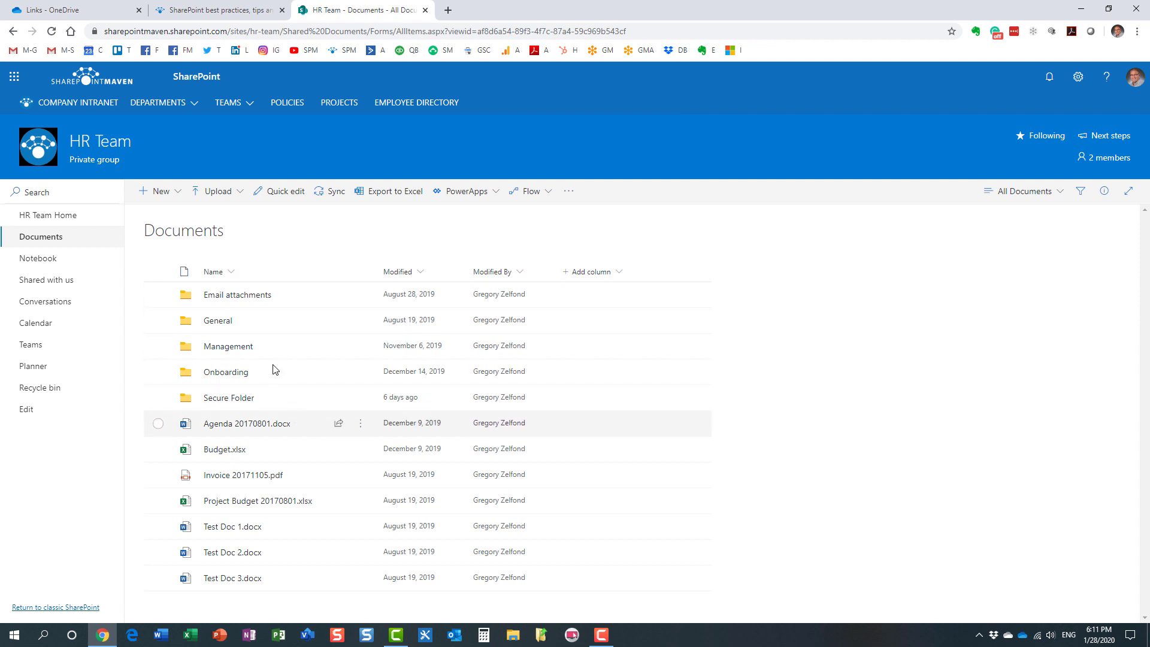
pyautogui.moveTo(279, 526)
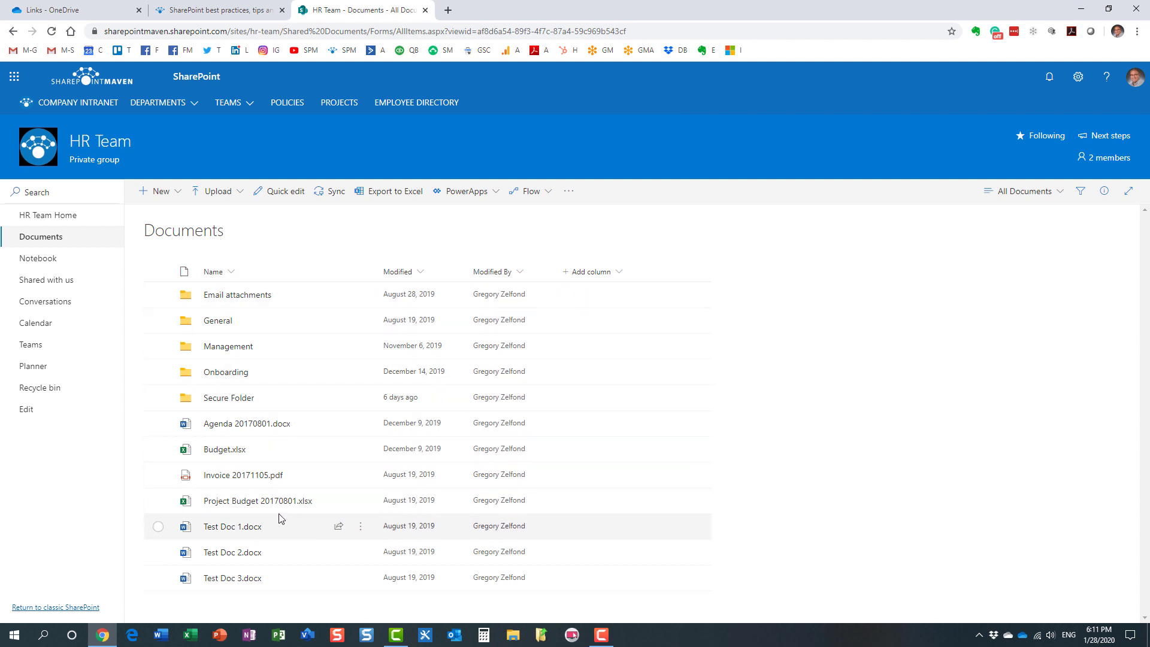
pyautogui.moveTo(309, 515)
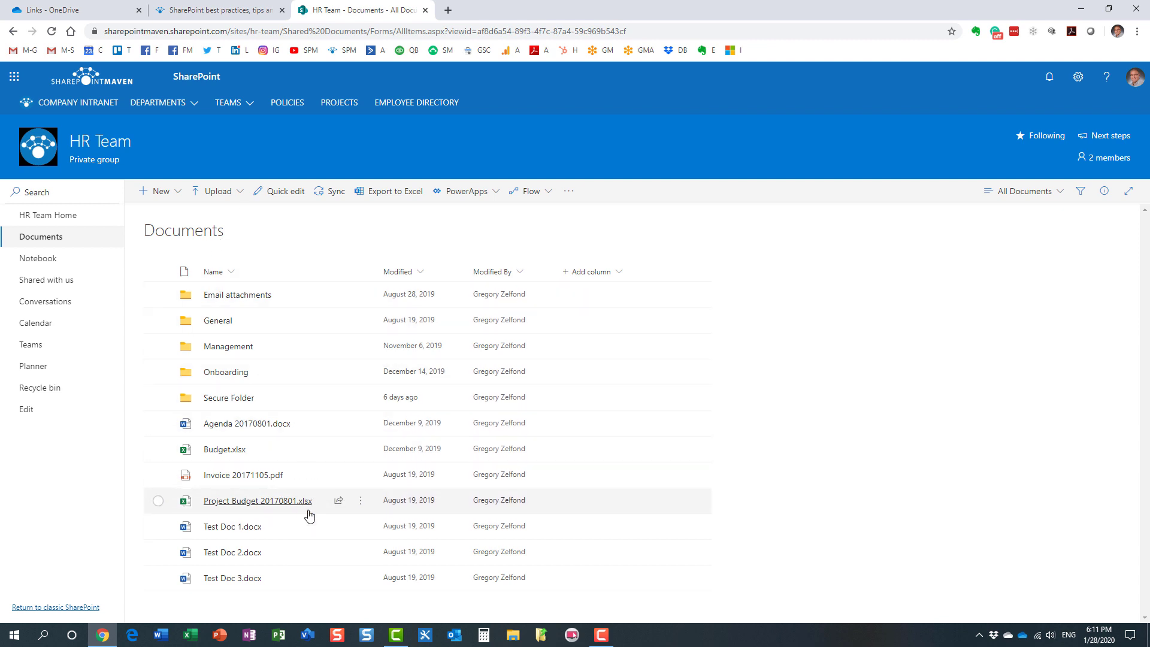
pyautogui.moveTo(278, 548)
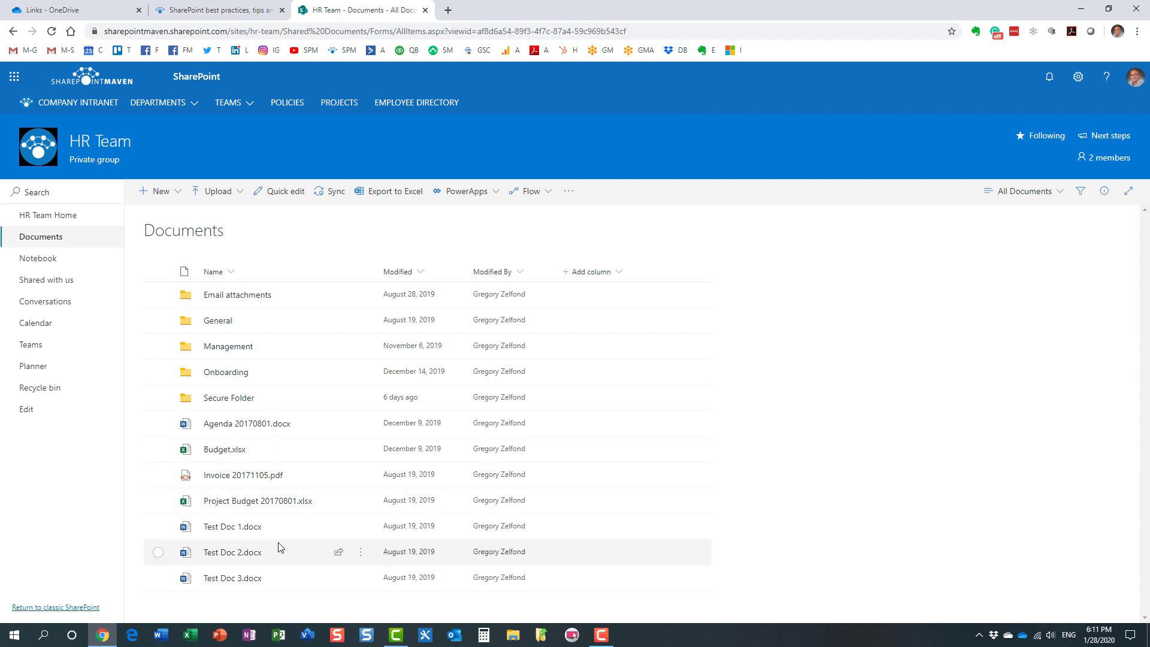
pyautogui.moveTo(293, 570)
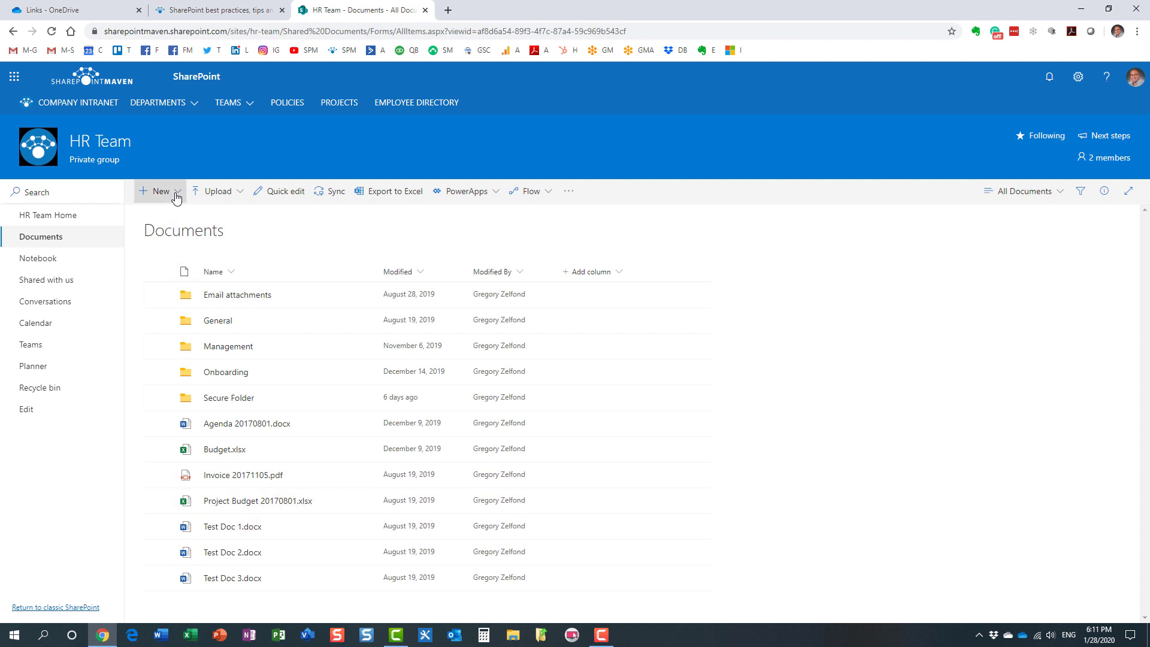
pyautogui.click(160, 191)
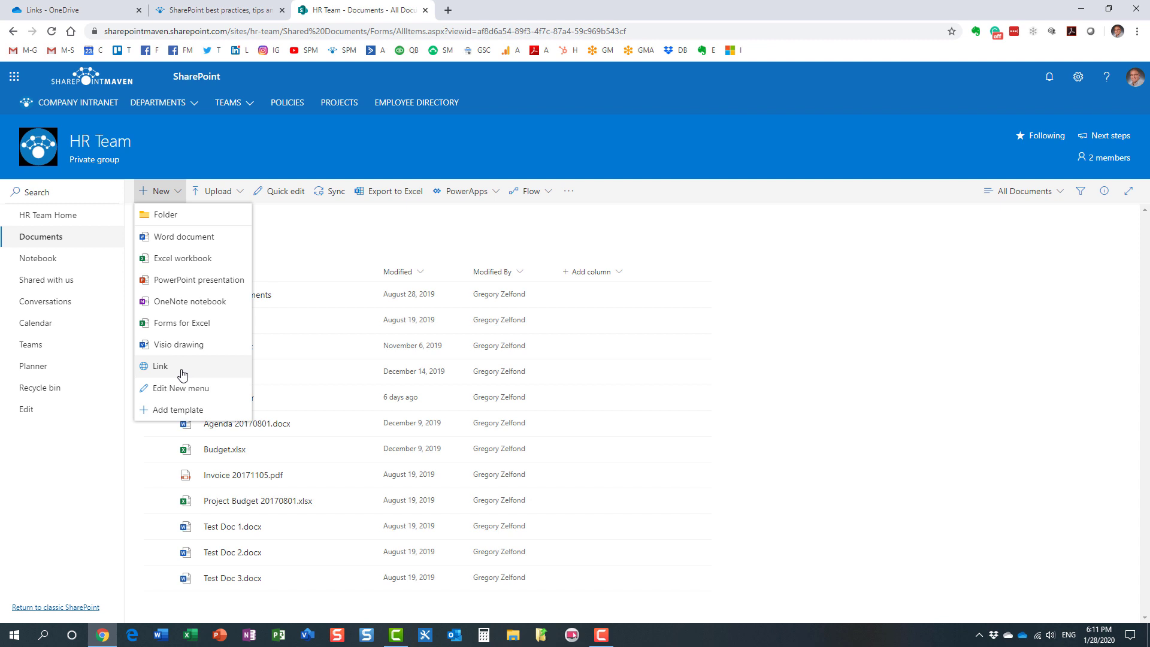
pyautogui.click(387, 148)
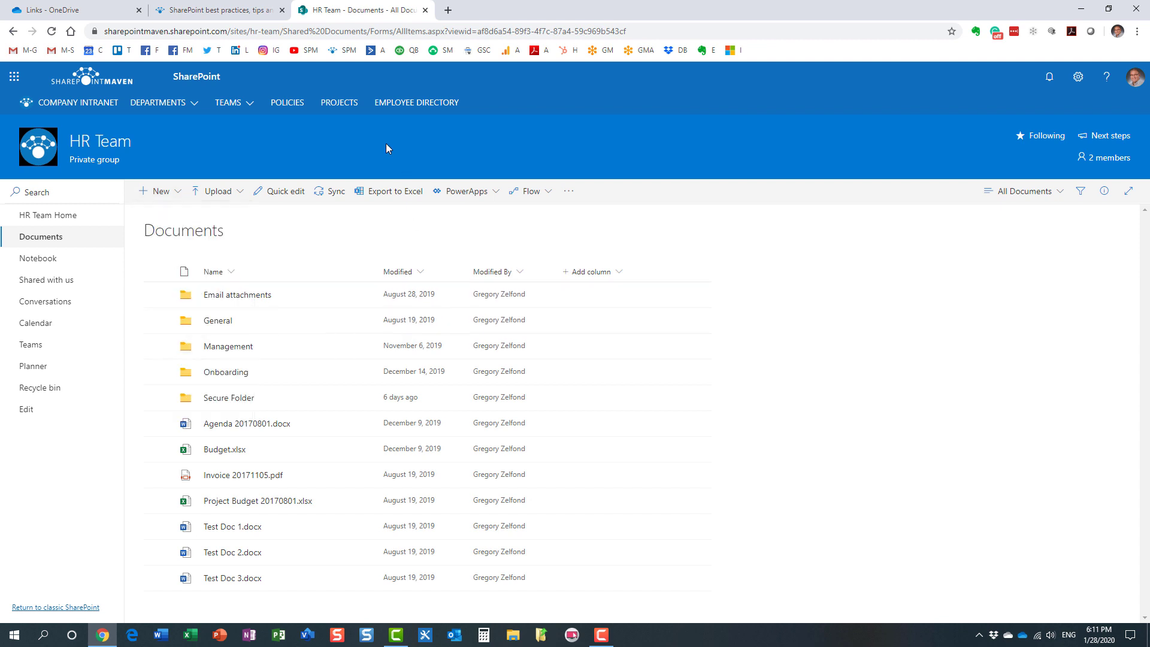